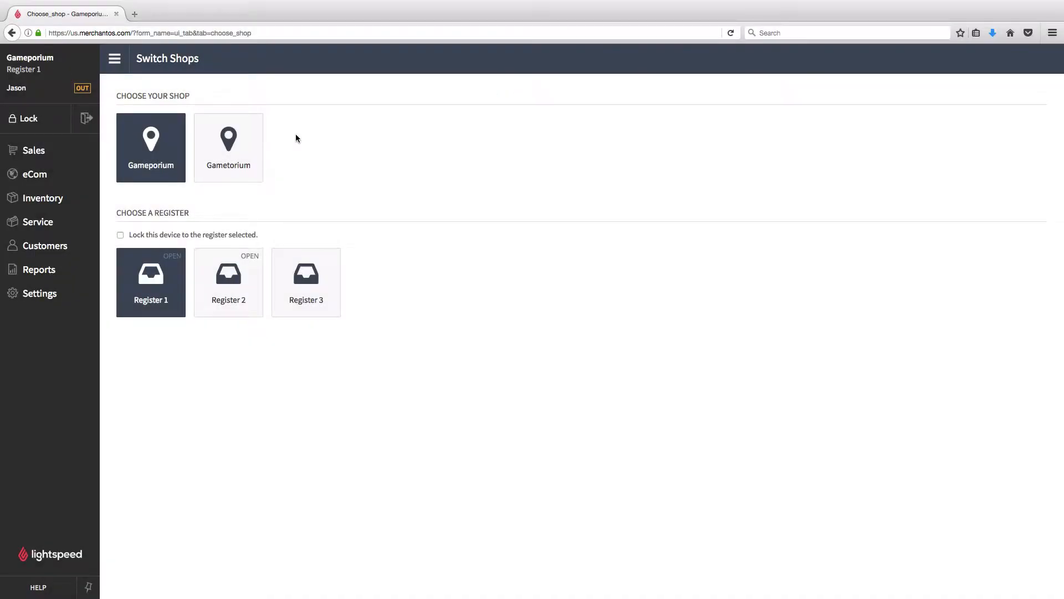
mouse_move(43, 198)
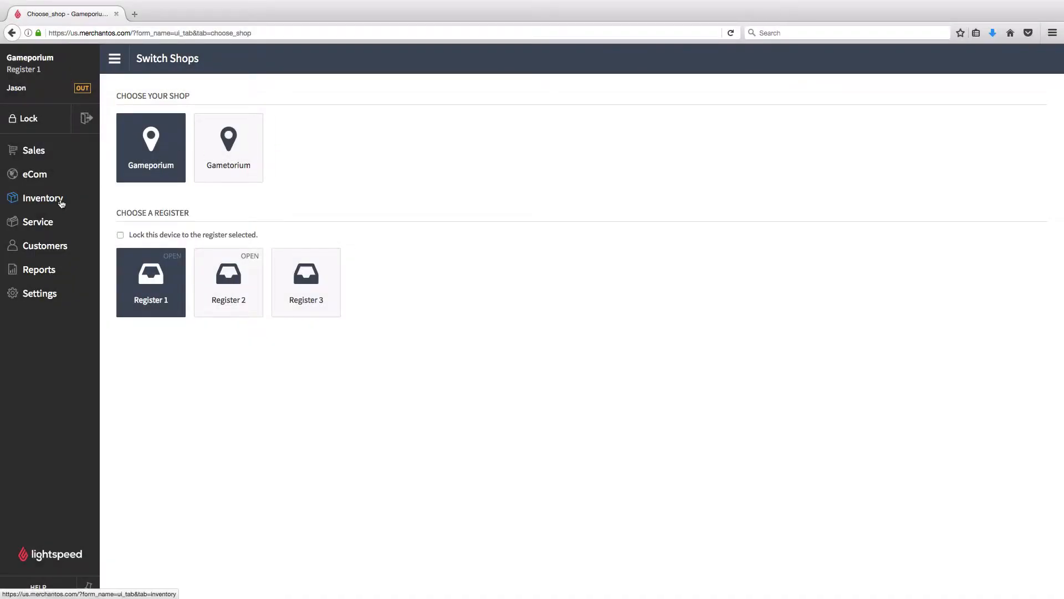
Open the Inventory section for the Gameporium shop from the left sidebar
left_click(42, 197)
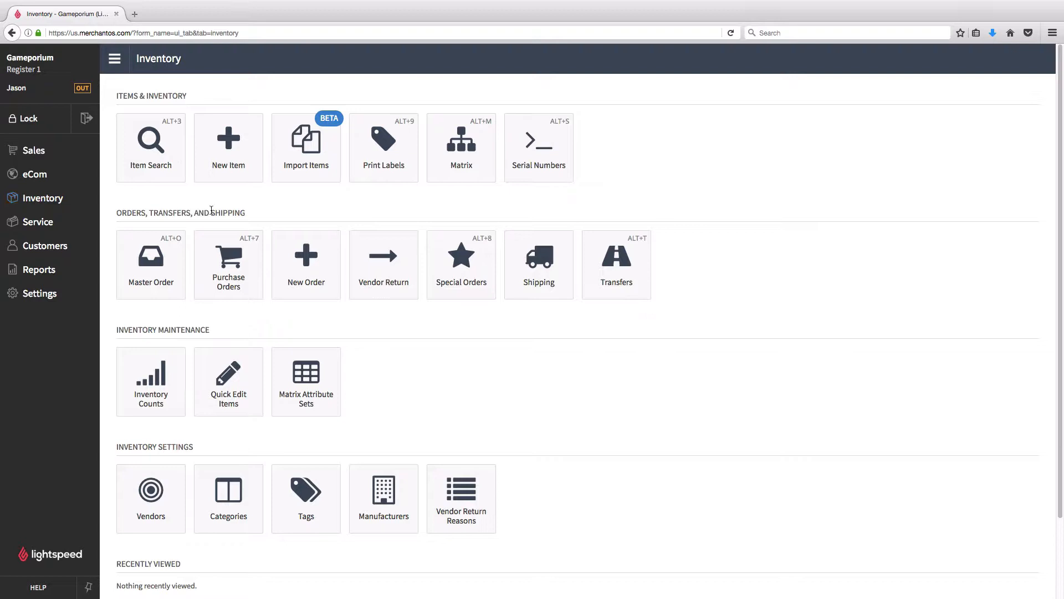
mouse_move(325, 159)
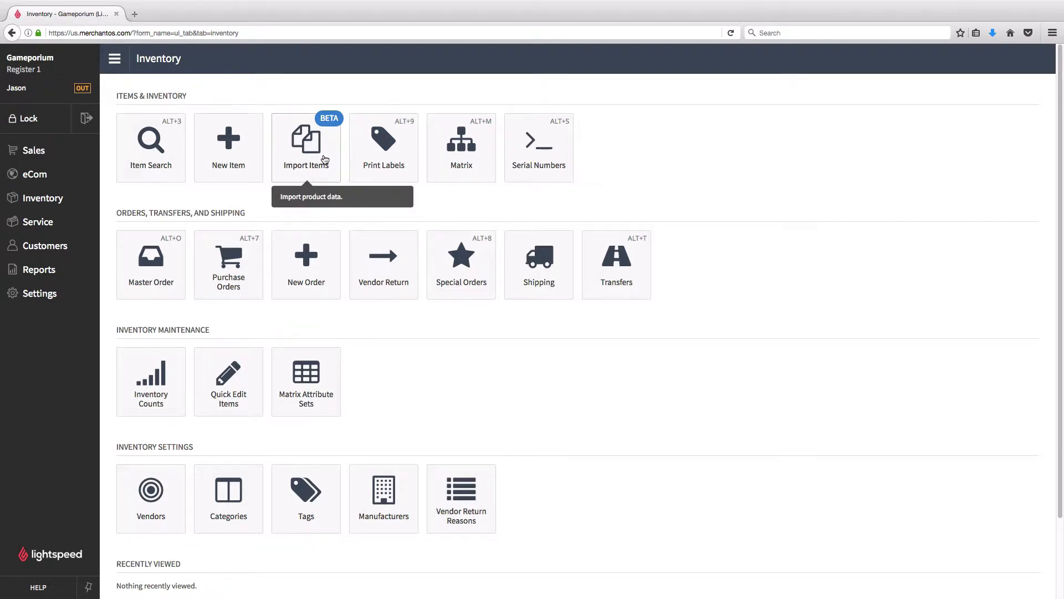
Open Import Items and review the five-game CSV in Calc, selecting Online Price cells D2:D6
left_click(305, 142)
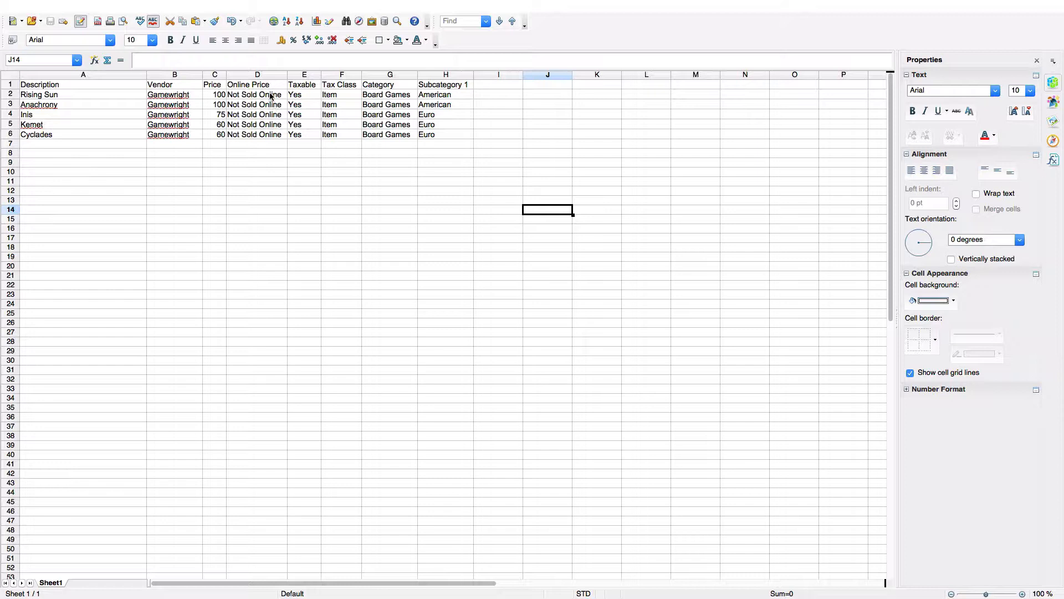
left_click_drag(256, 94, 256, 134)
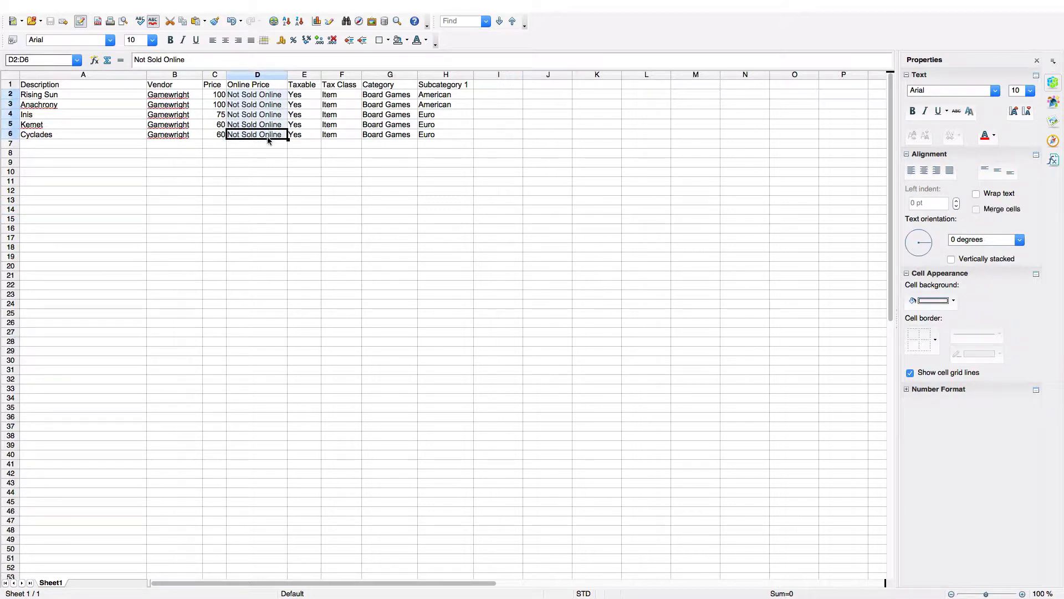
left_click(257, 143)
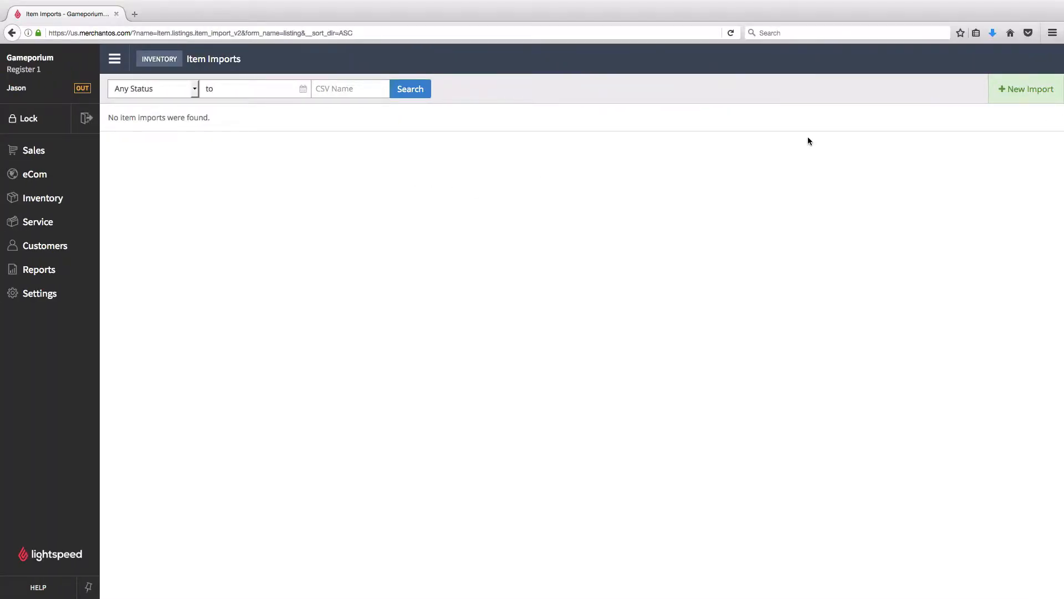
mouse_move(1027, 89)
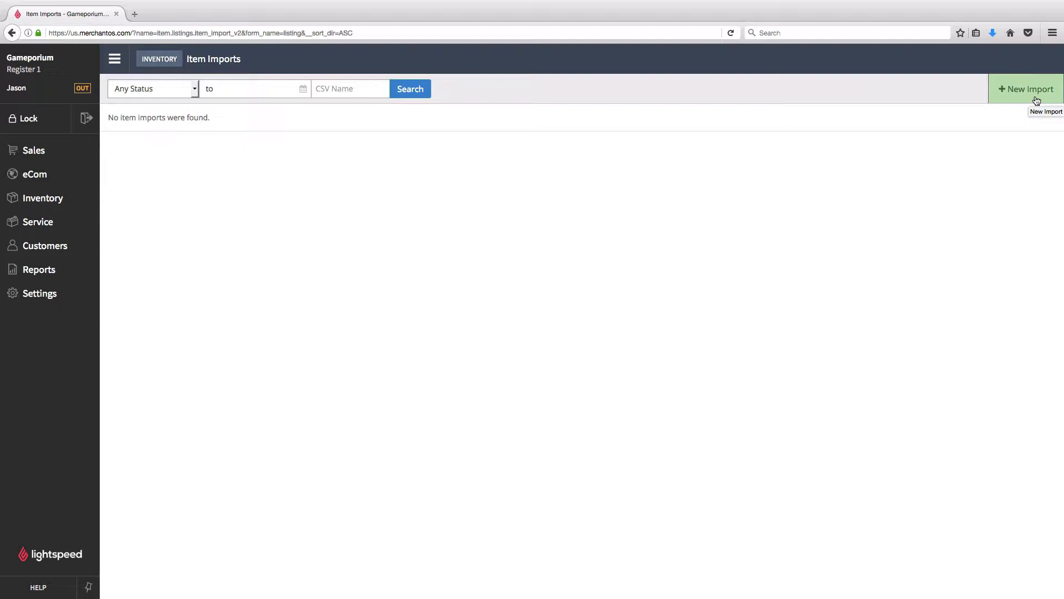
Start a new item import and upload New Item Import.csv with its 5 items
left_click(1026, 89)
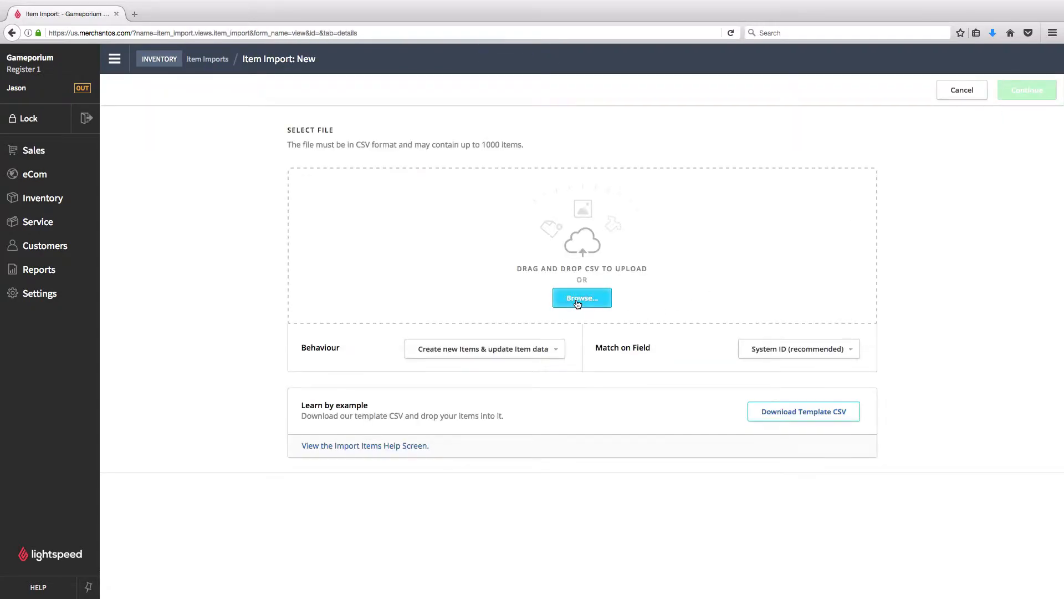
left_click(582, 298)
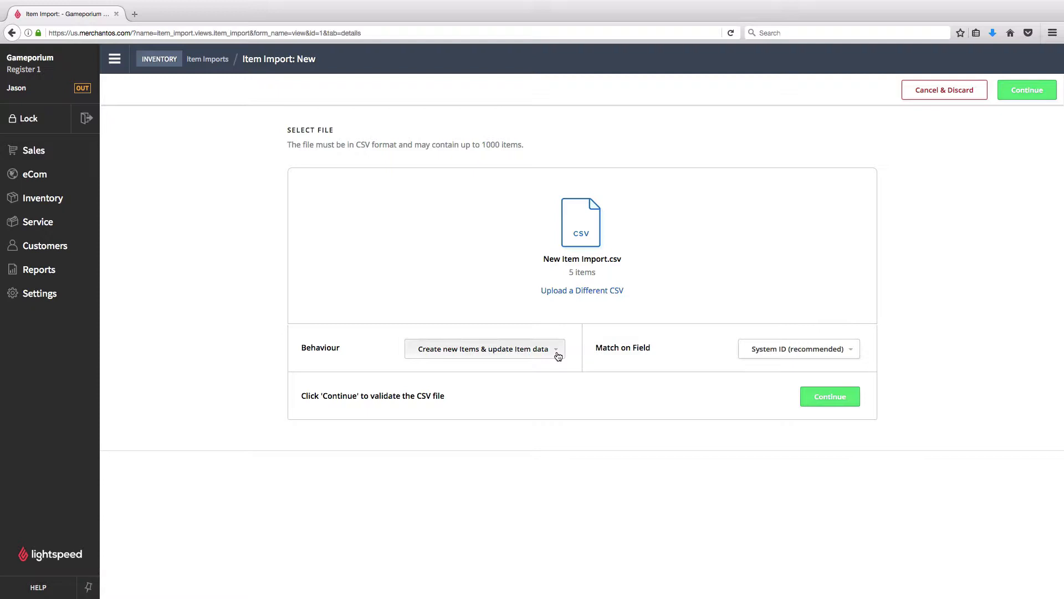
Explore the Behaviour and Match on Field options, then set Behaviour to 'Only create new Items'
left_click(483, 348)
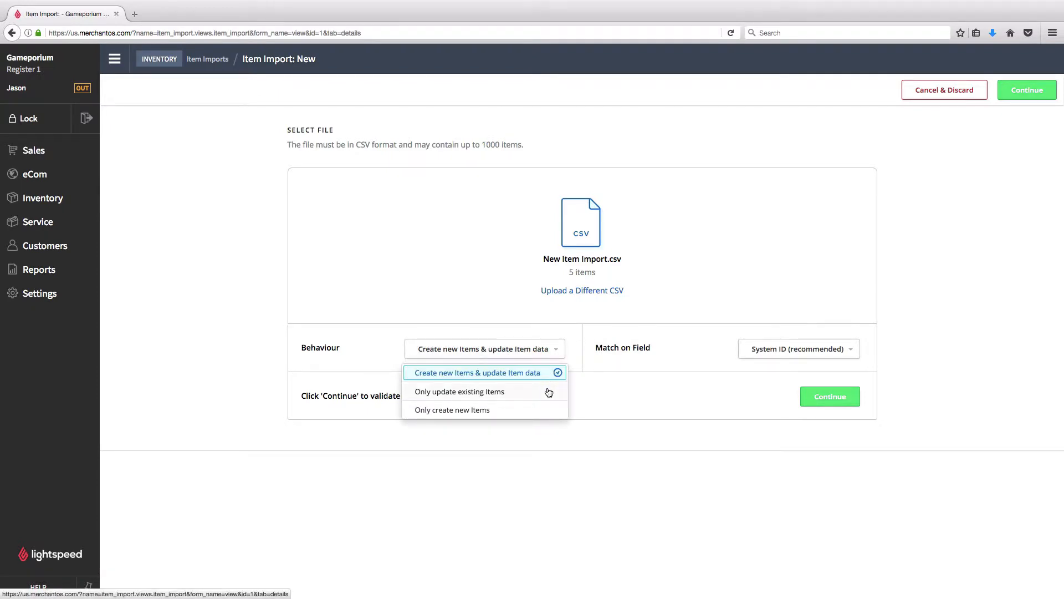
mouse_move(538, 412)
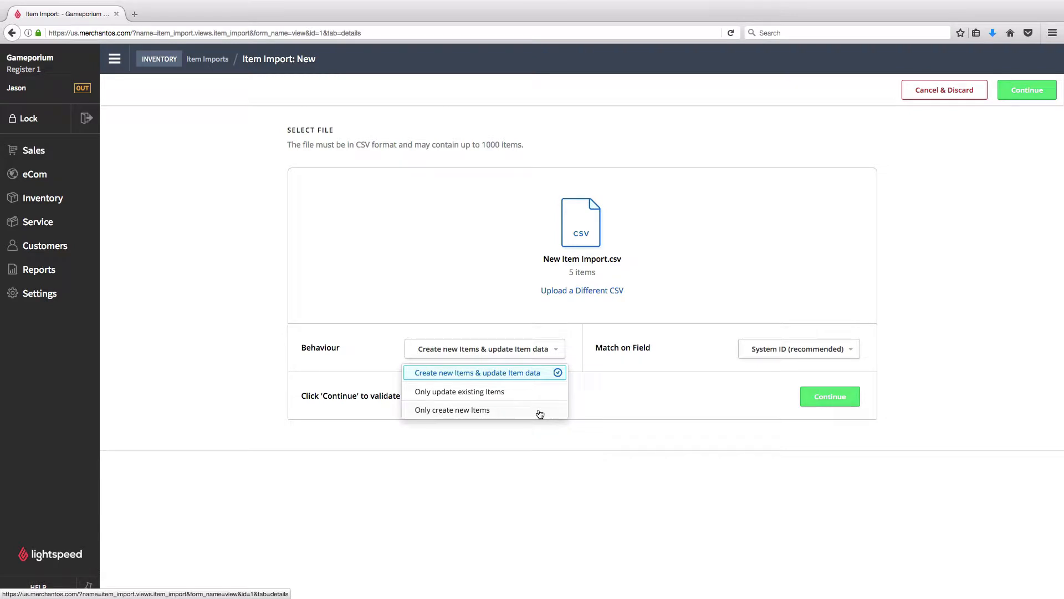
mouse_move(539, 378)
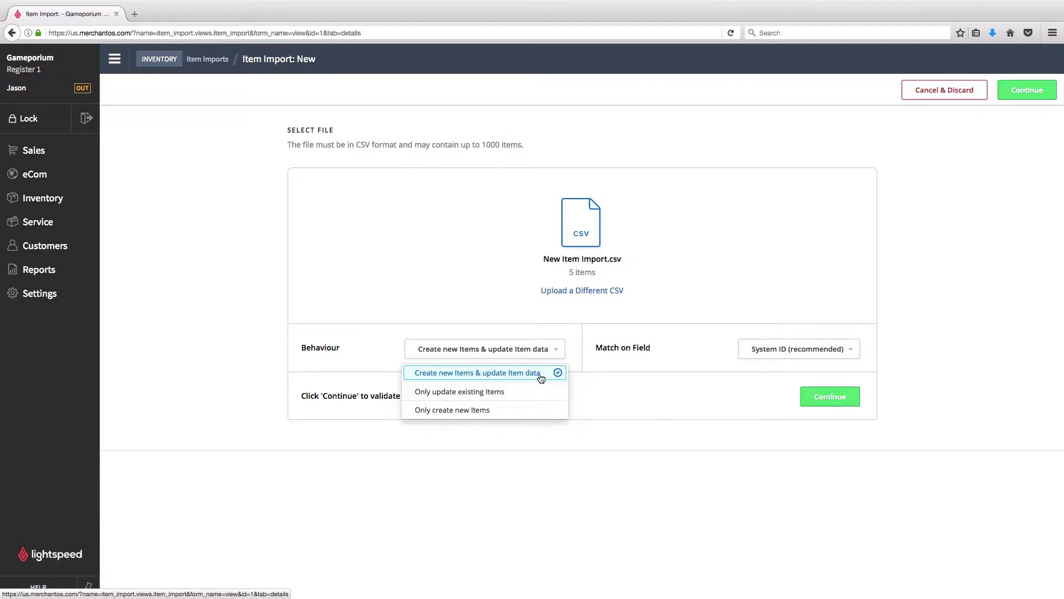
left_click(459, 391)
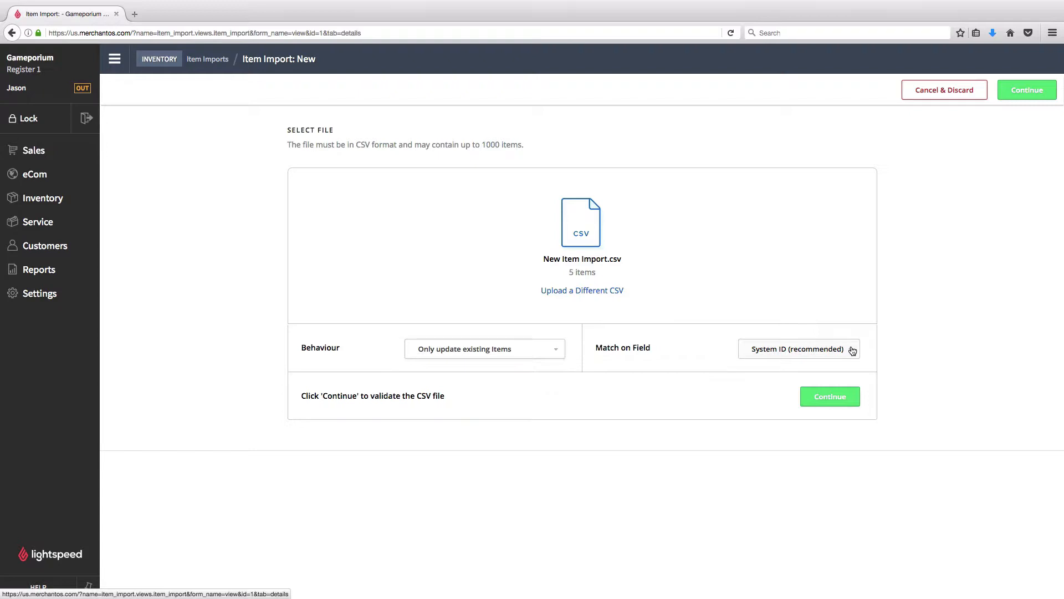
left_click(798, 348)
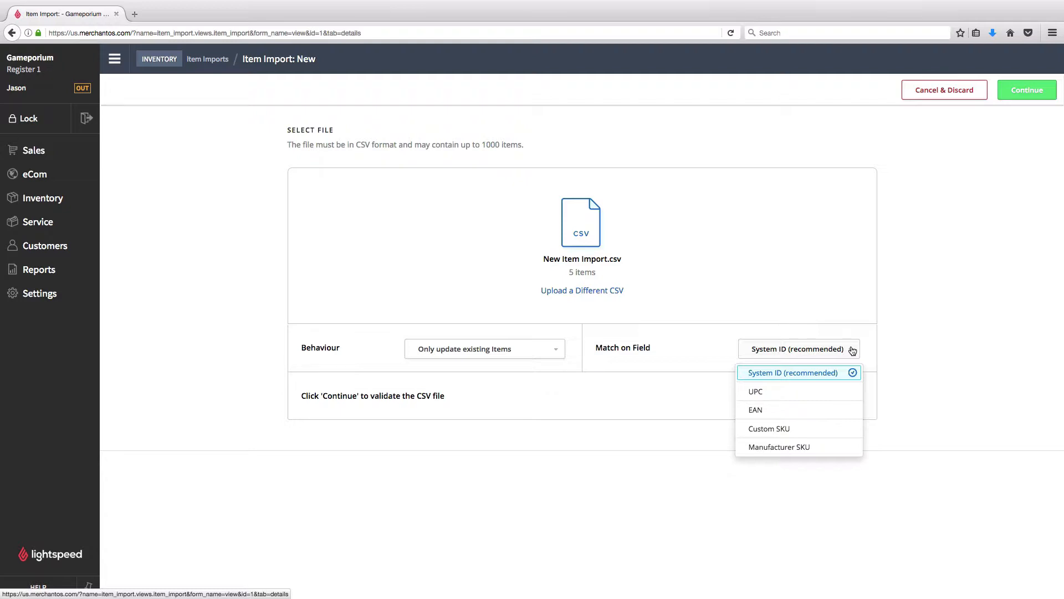
left_click(791, 372)
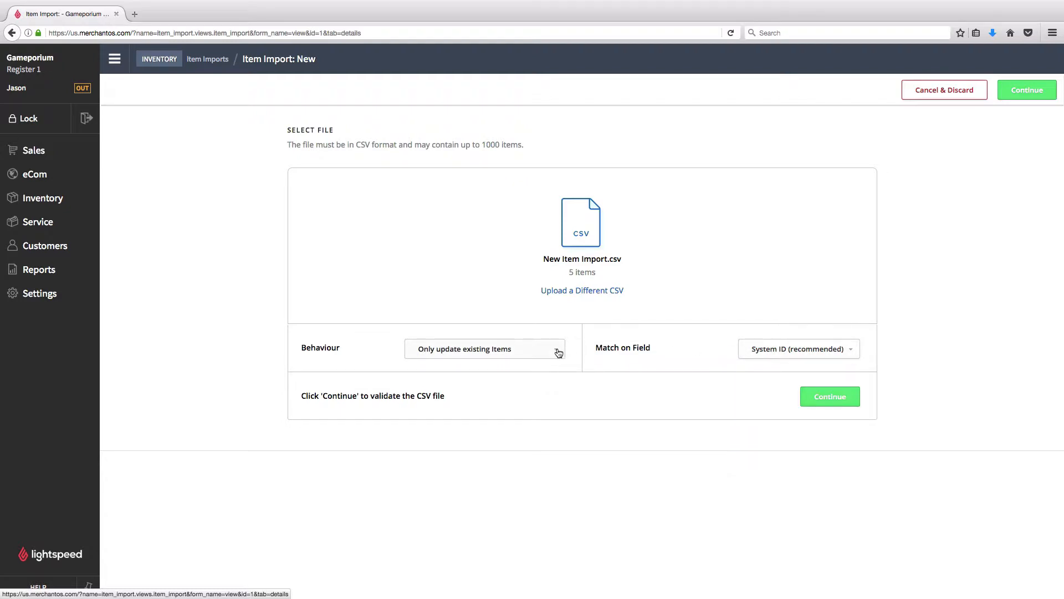
left_click(485, 348)
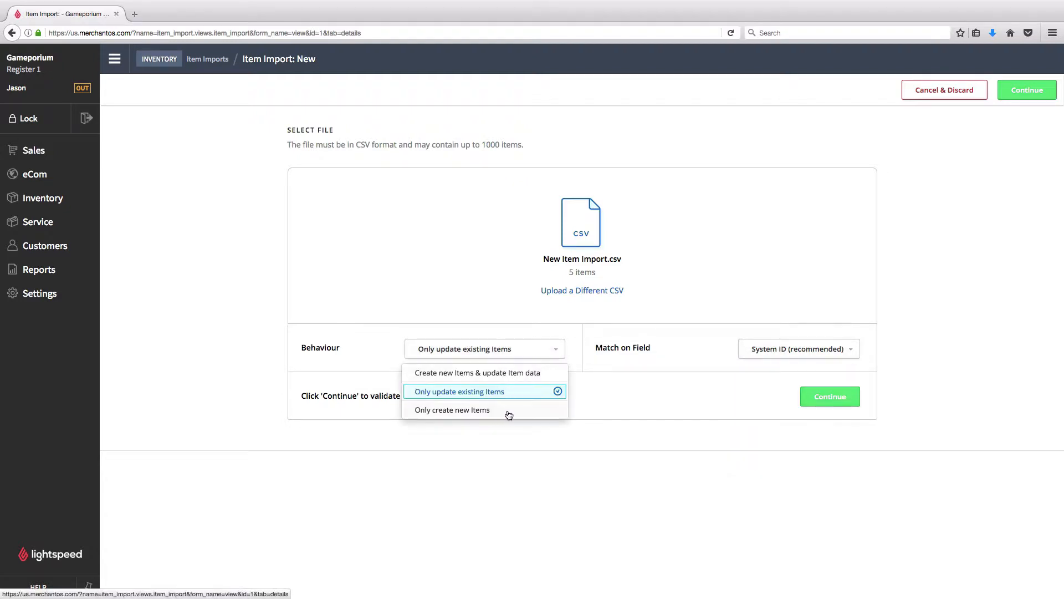
left_click(453, 409)
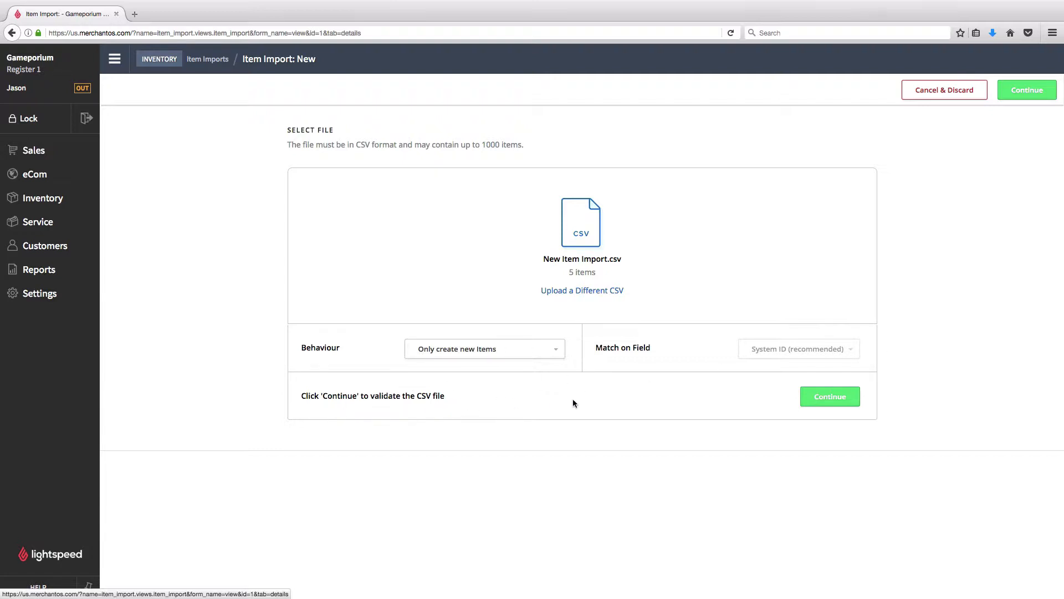
mouse_move(758, 405)
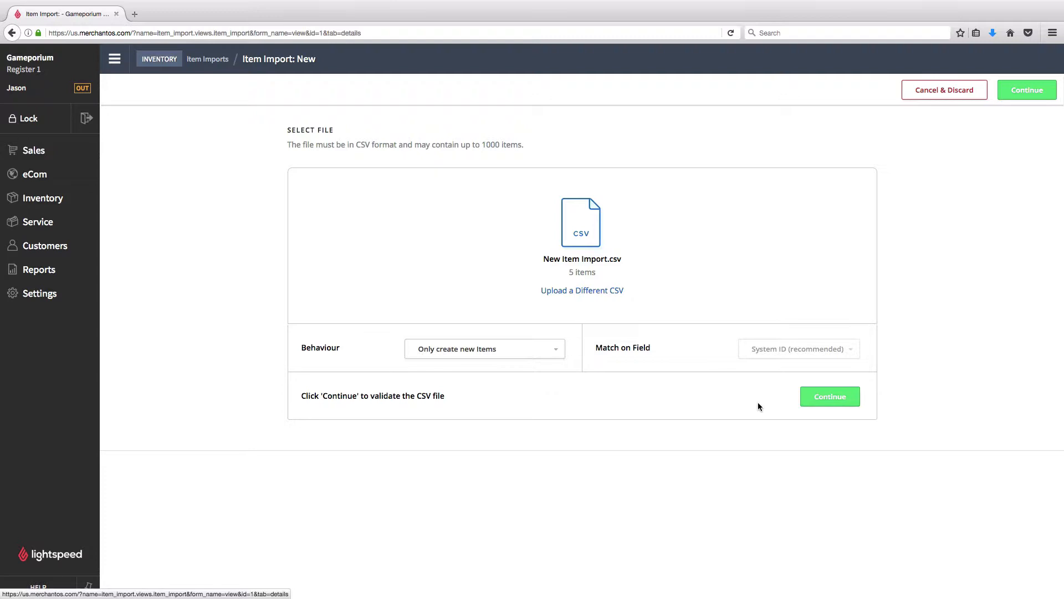
mouse_move(786, 406)
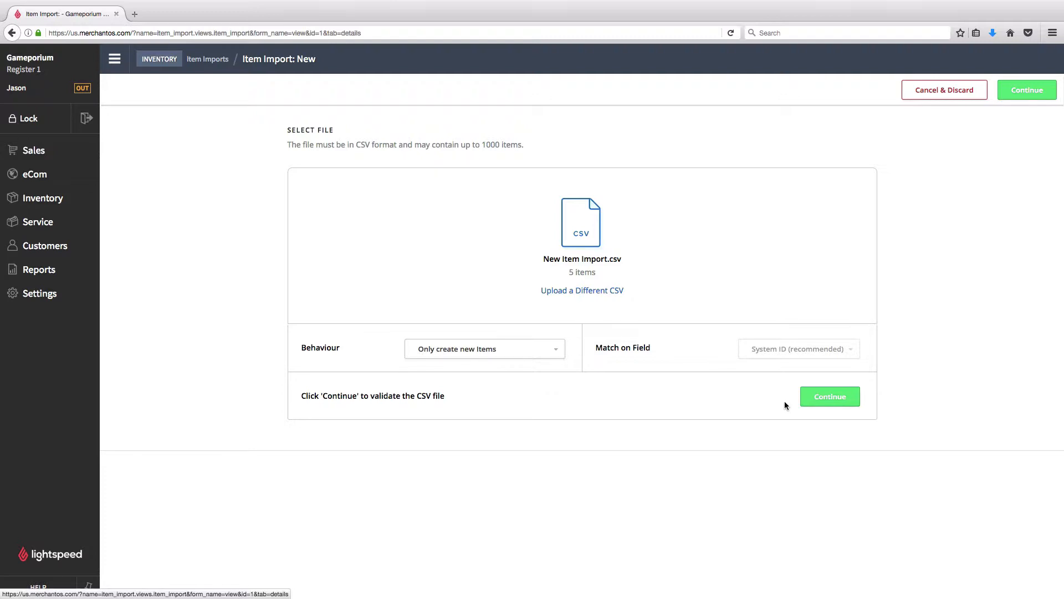
Validate the CSV, which flags 5 errors, and download the file with errors attached
left_click(828, 396)
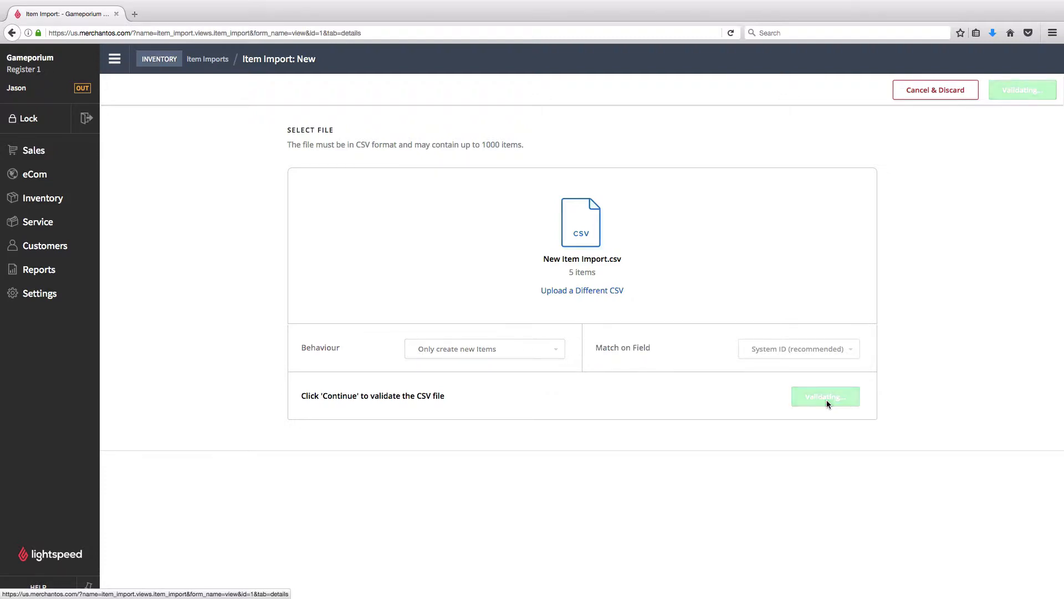
left_click(824, 396)
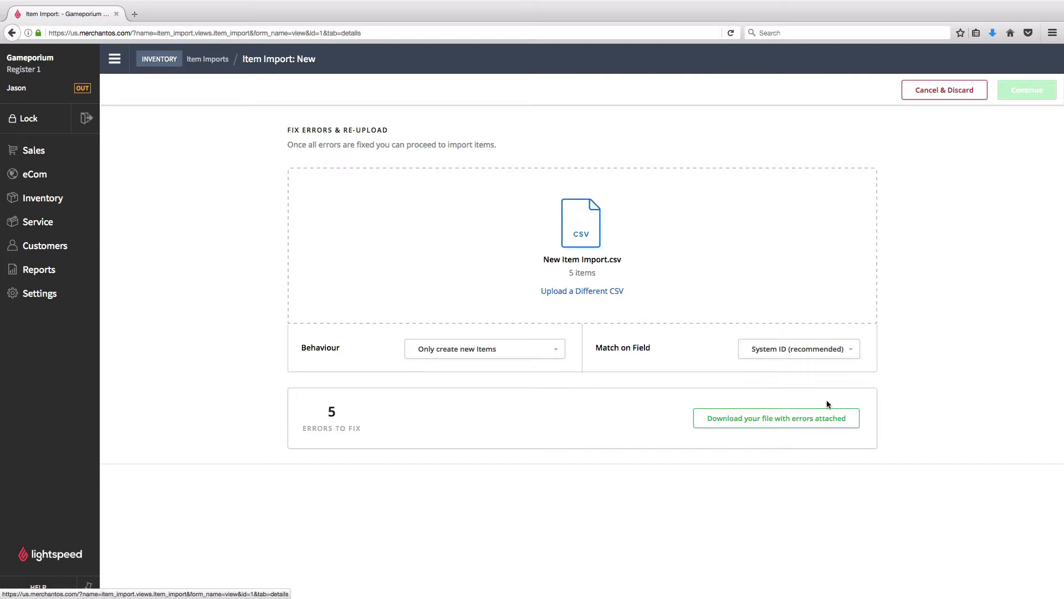
mouse_move(321, 444)
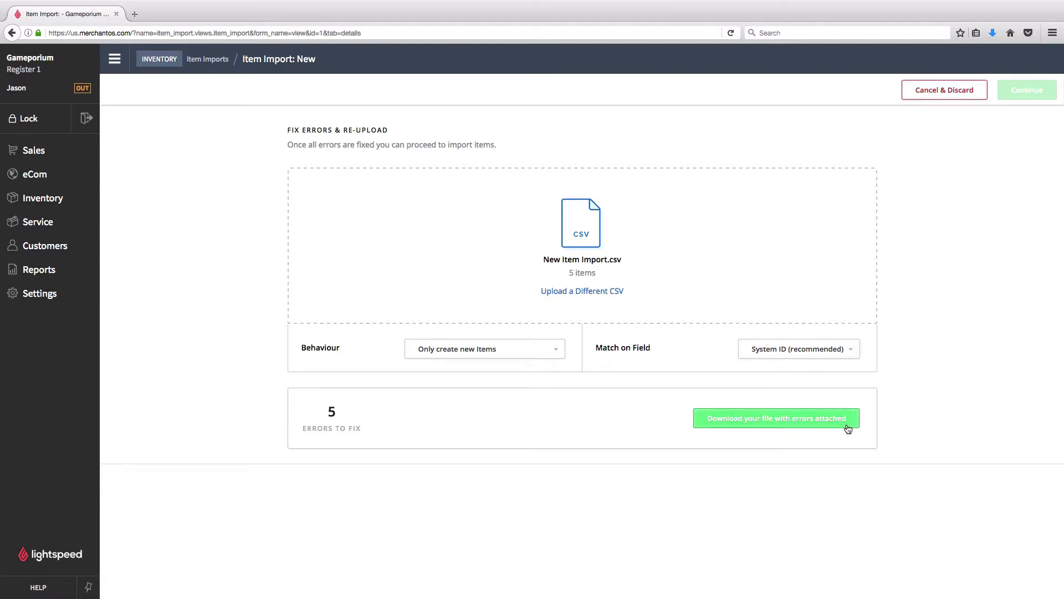
left_click(776, 417)
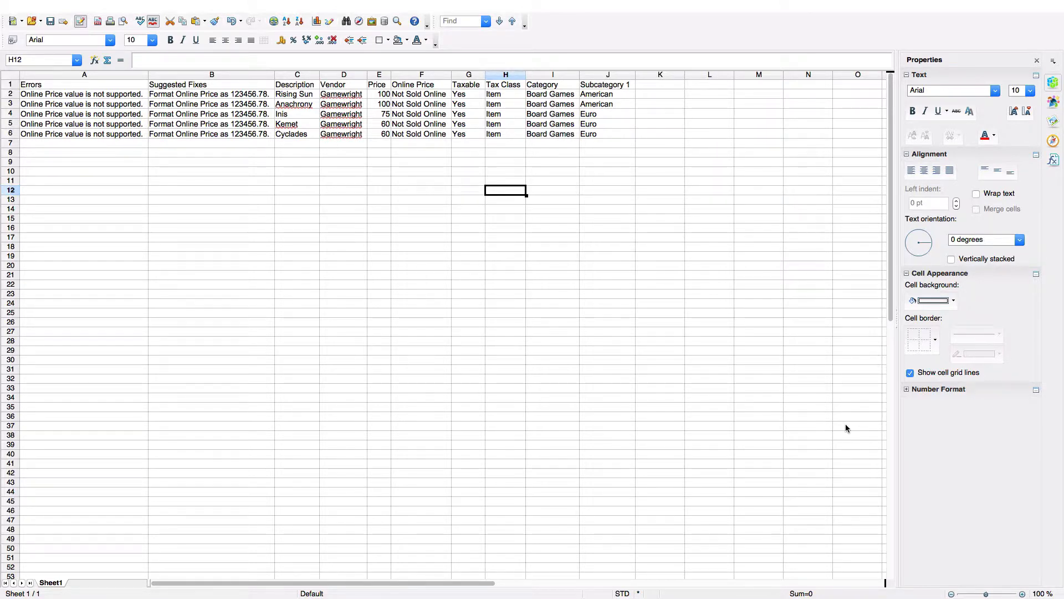
Delete column F (Online Price) from the error sheet in Calc
left_click(81, 94)
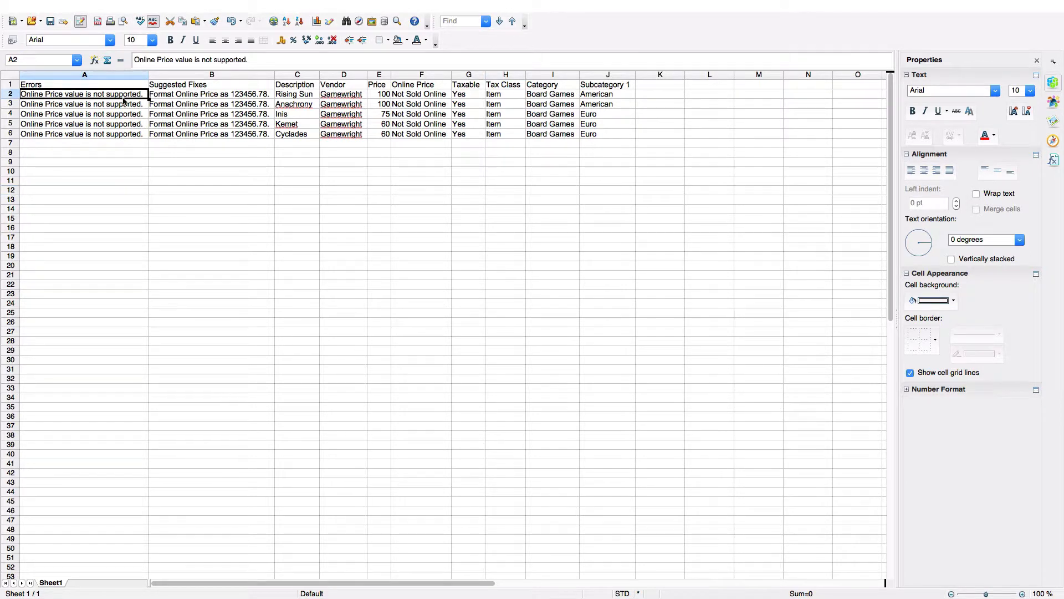
left_click(211, 94)
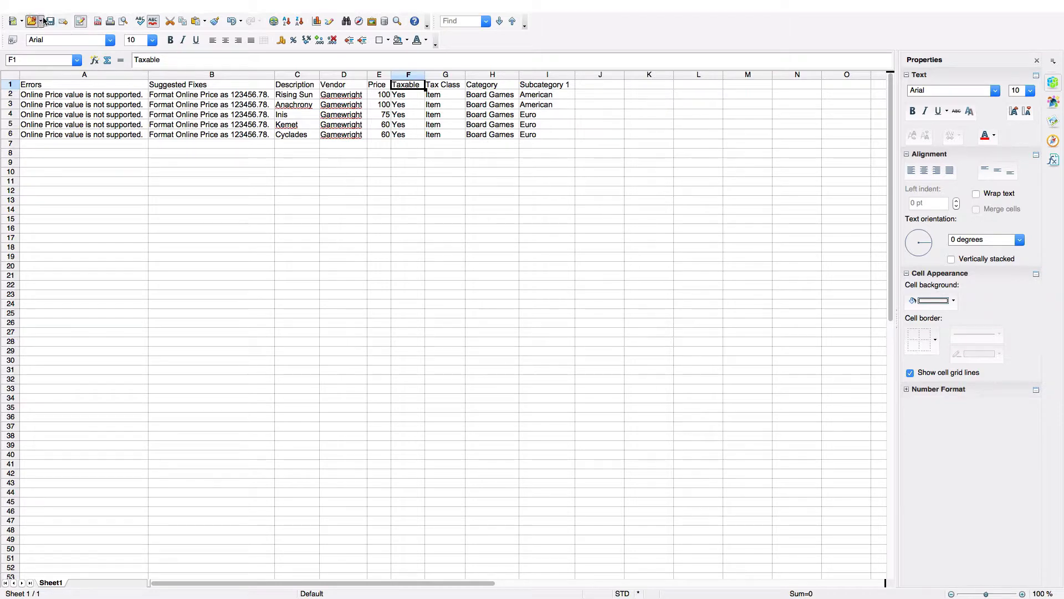
Save the sheet as Text CSV 'New Item Import-Corrected' in Board Game Images
left_click(49, 21)
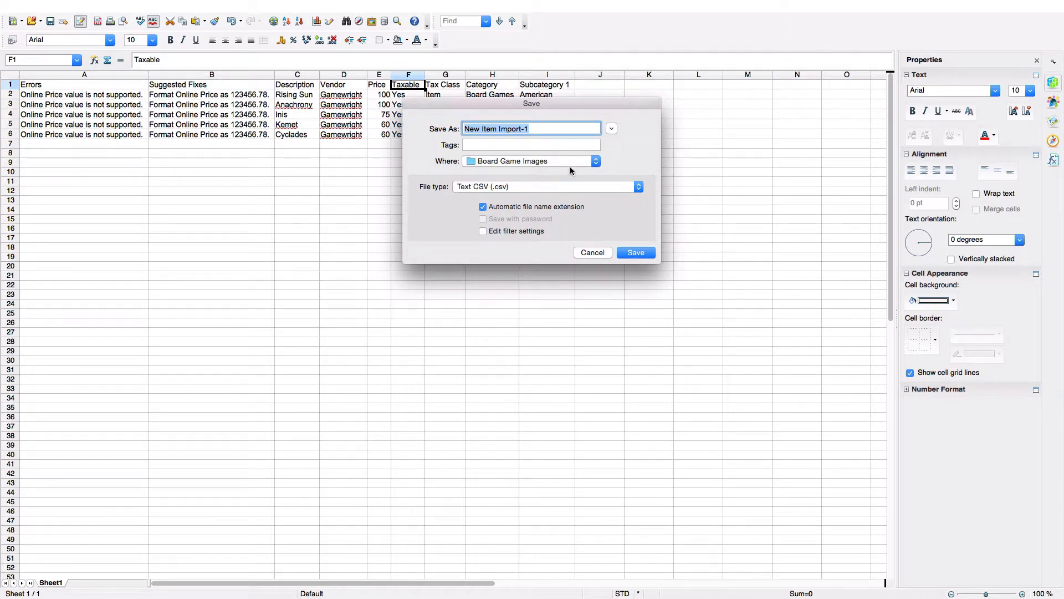
key("Backspace")
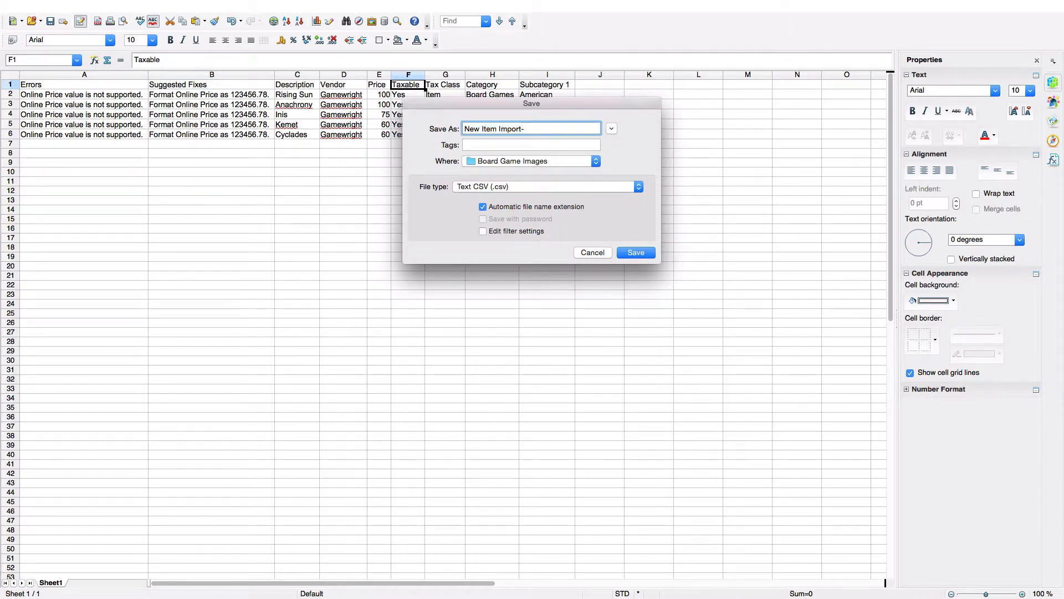
type("Corrected")
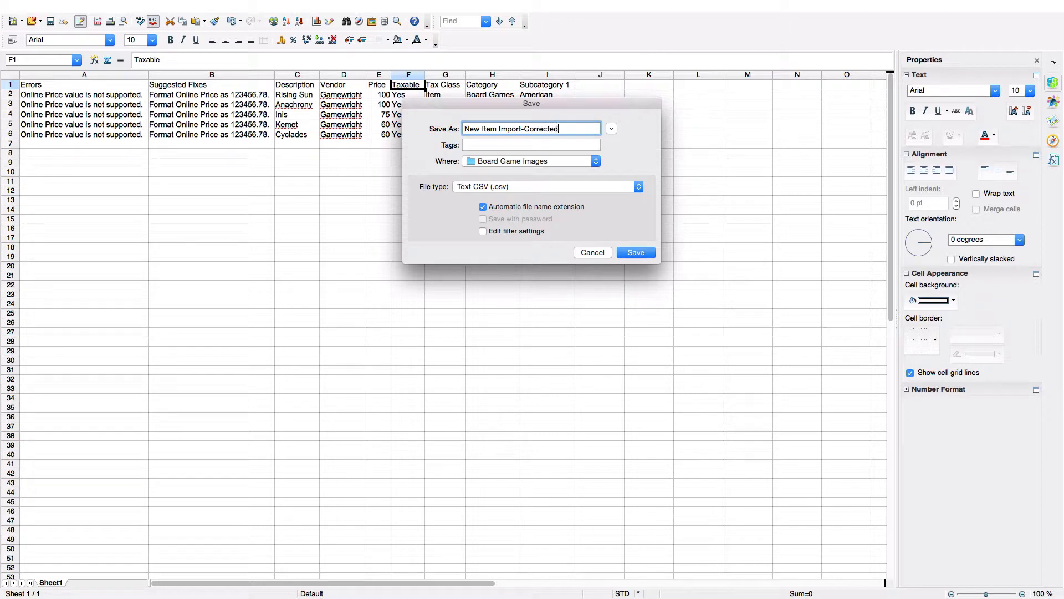
left_click(635, 251)
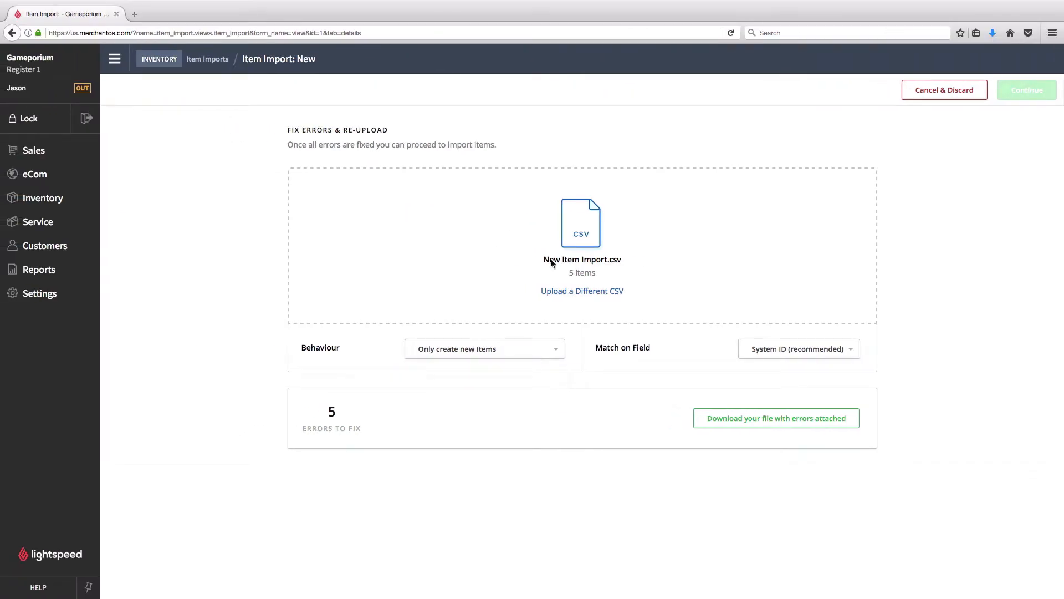
Replace the errored upload with New Item Import-Corrected.csv holding 5 items
left_click(581, 291)
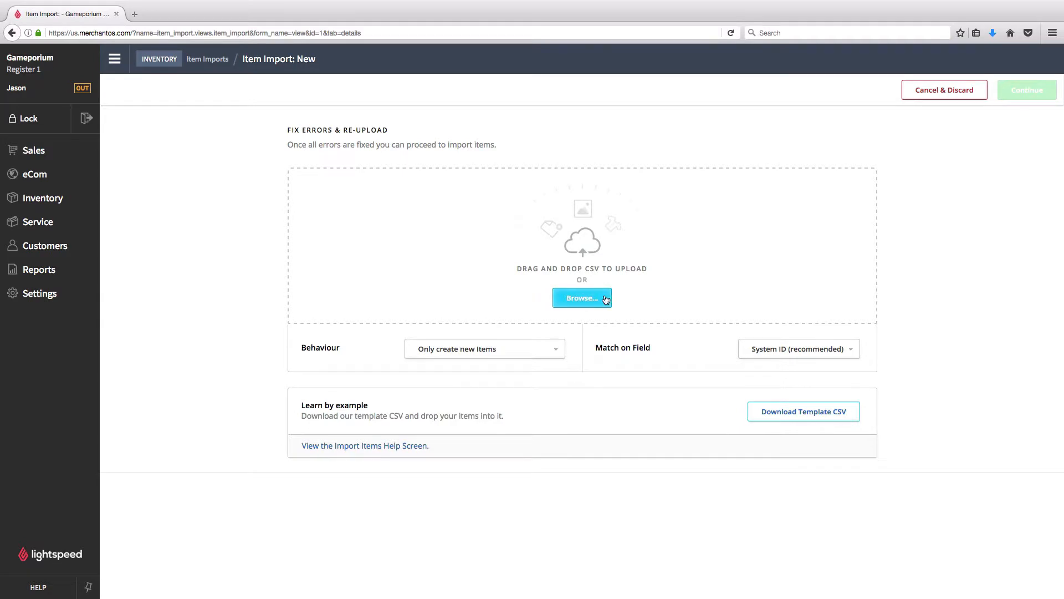
left_click(582, 297)
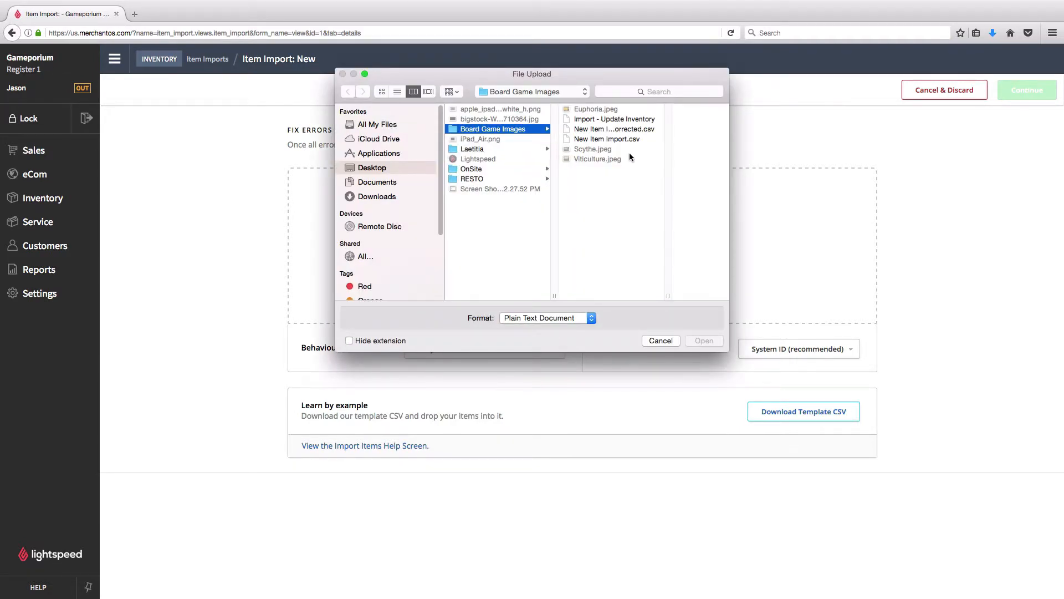
left_click(555, 130)
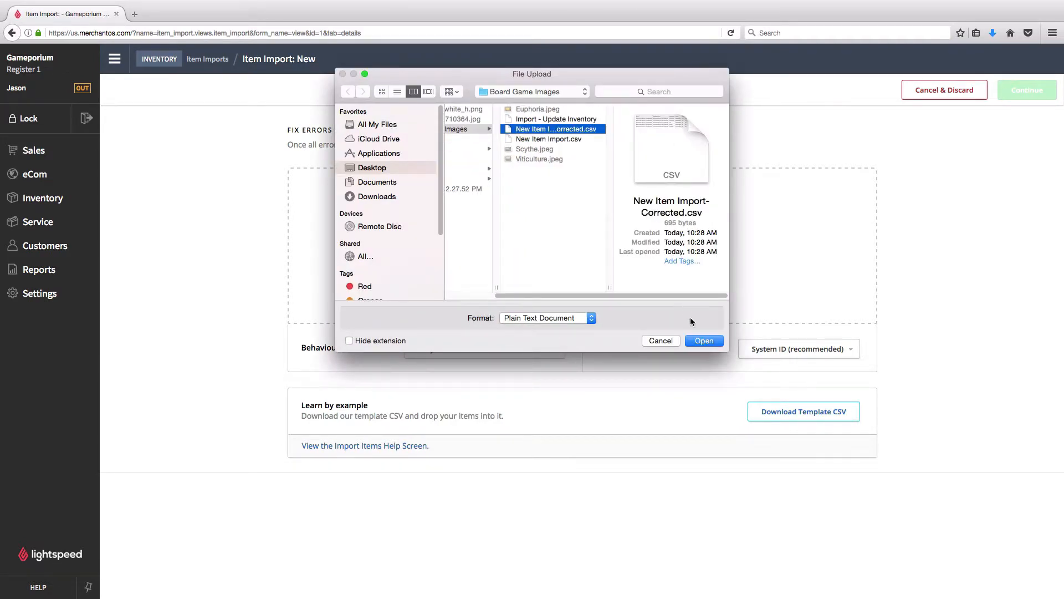
left_click(704, 340)
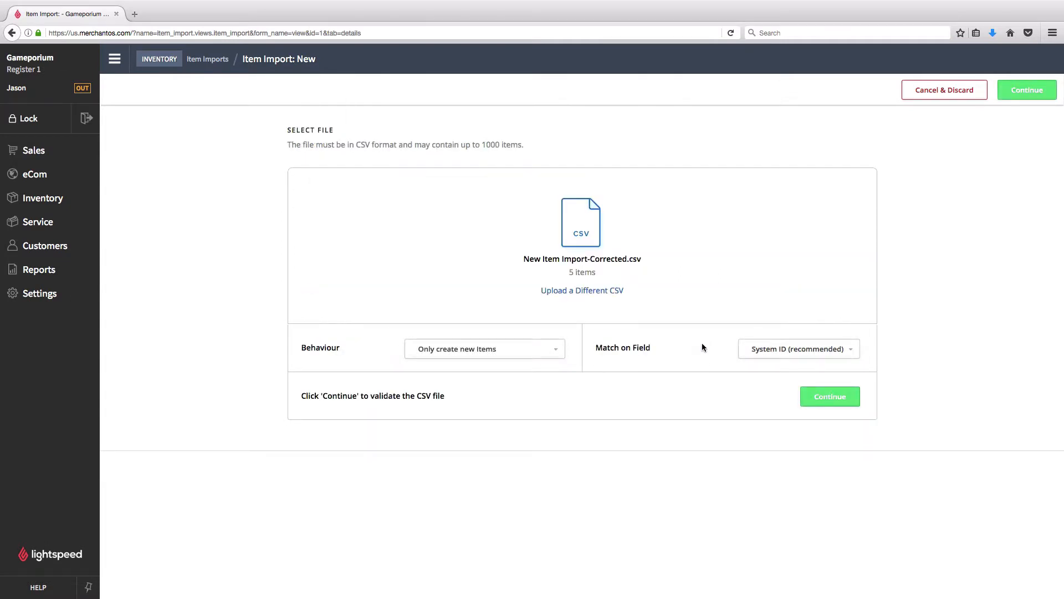
Validate the corrected CSV, review the 5-item preview, and run the import
left_click(829, 396)
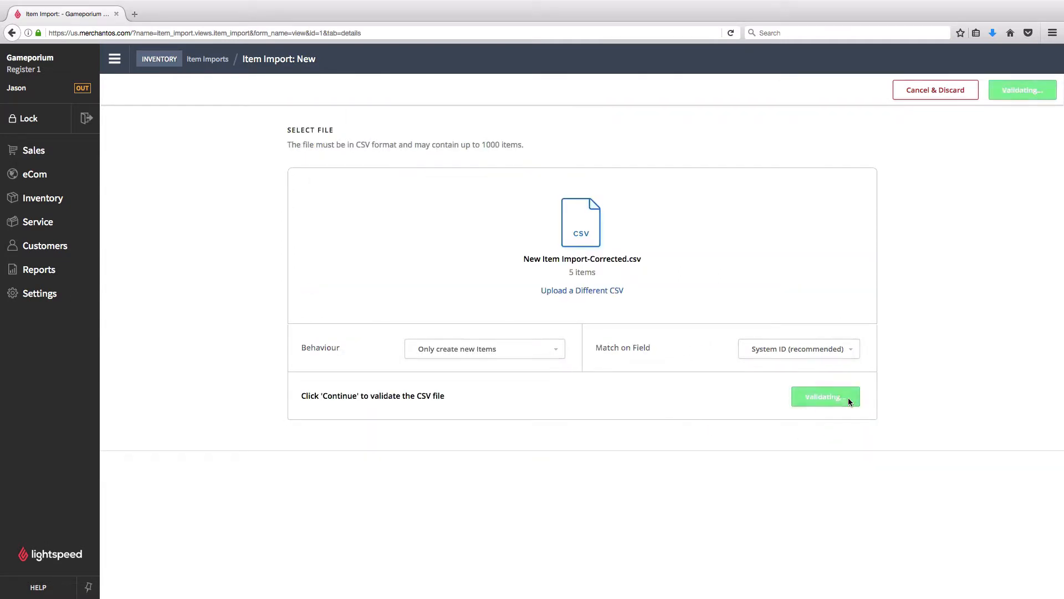
left_click(826, 396)
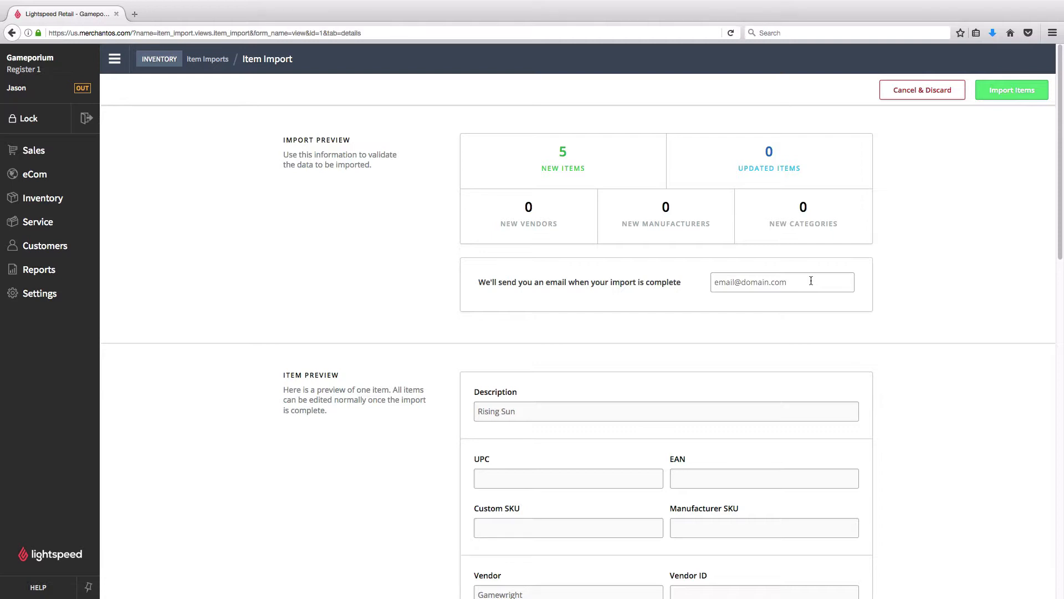
mouse_move(465, 416)
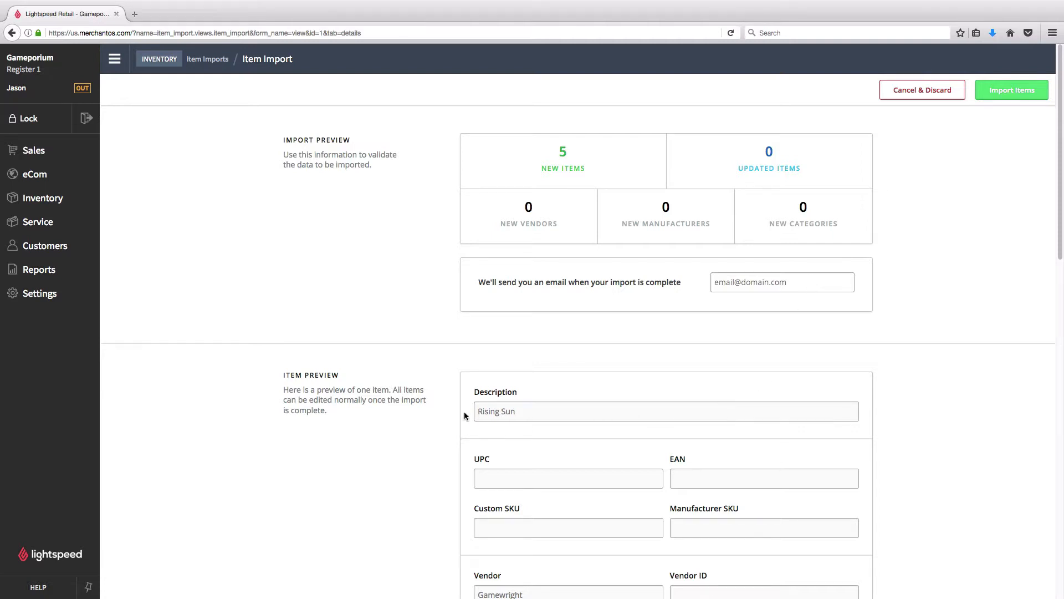
scroll("down", 3)
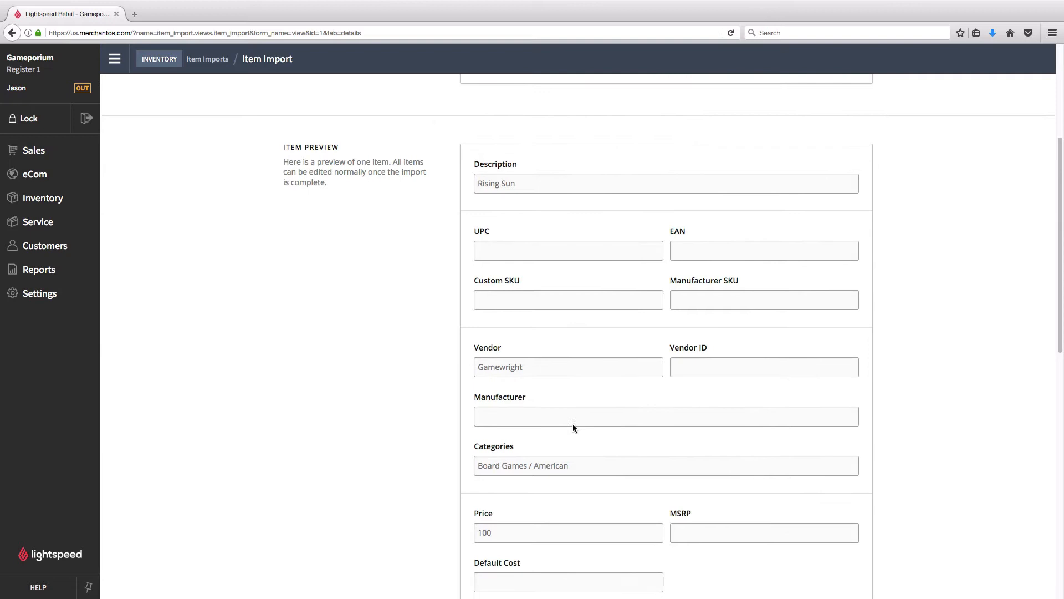
scroll("down", 3)
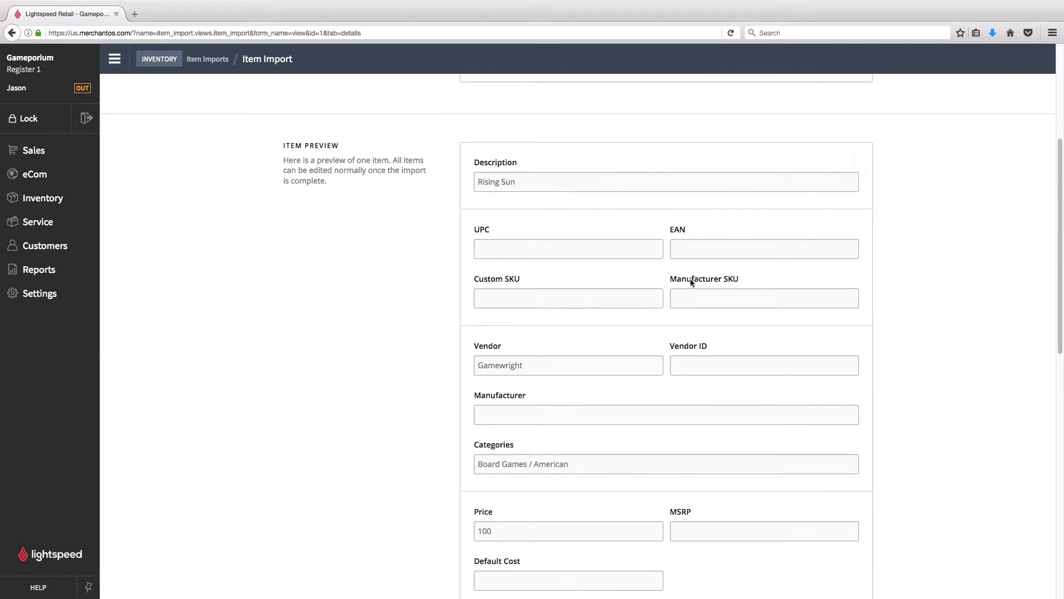
mouse_move(627, 467)
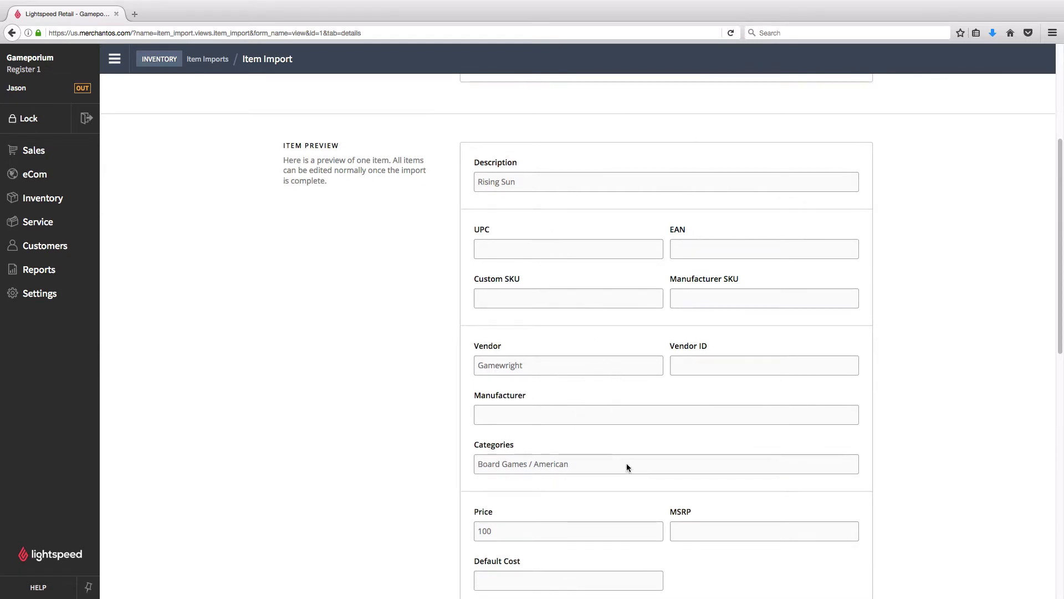
scroll("down", 3)
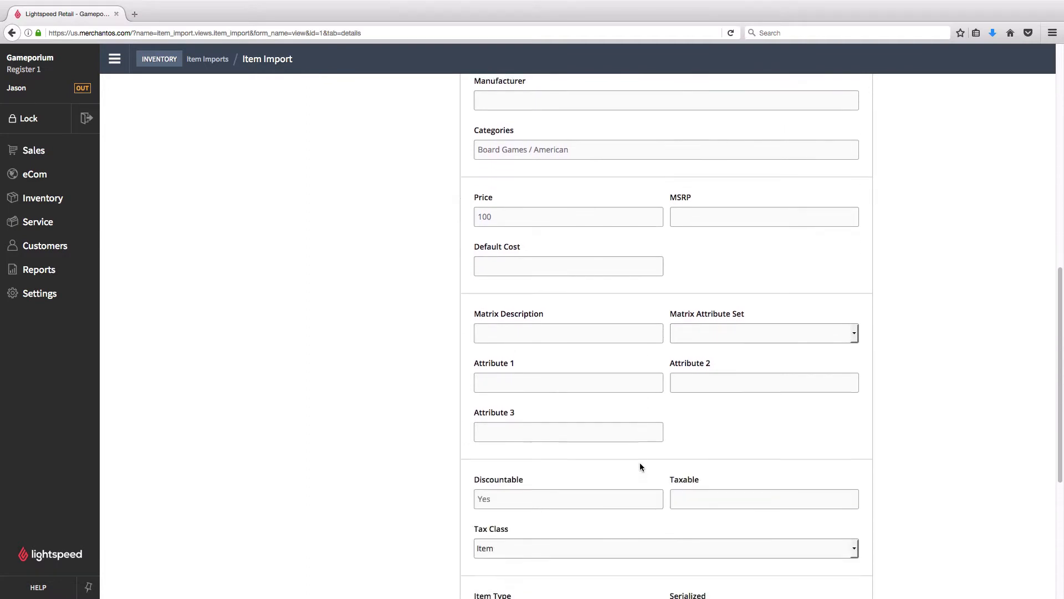
scroll("down", 3)
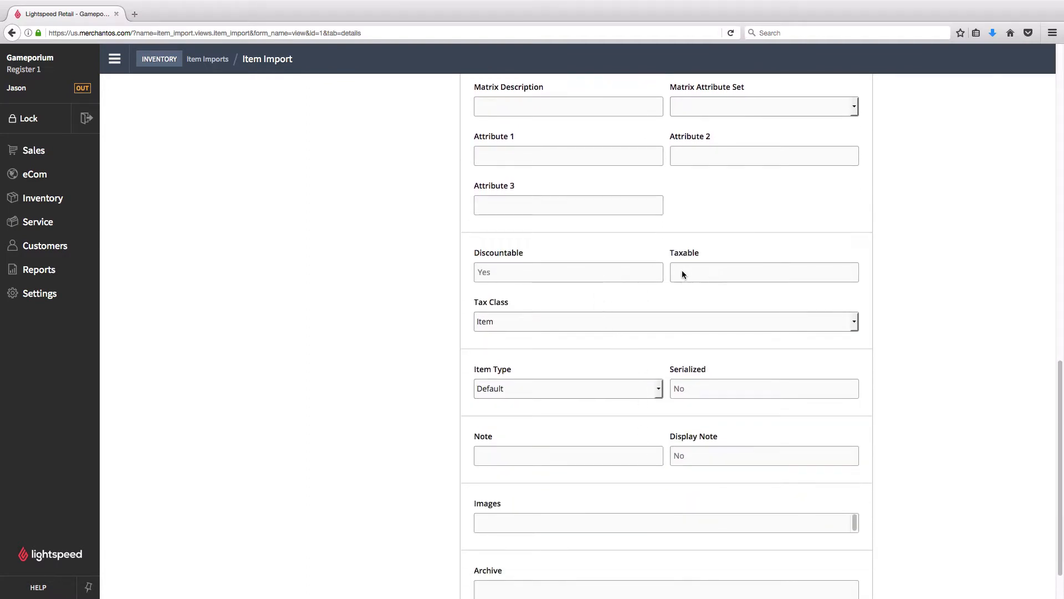
scroll("down", 3)
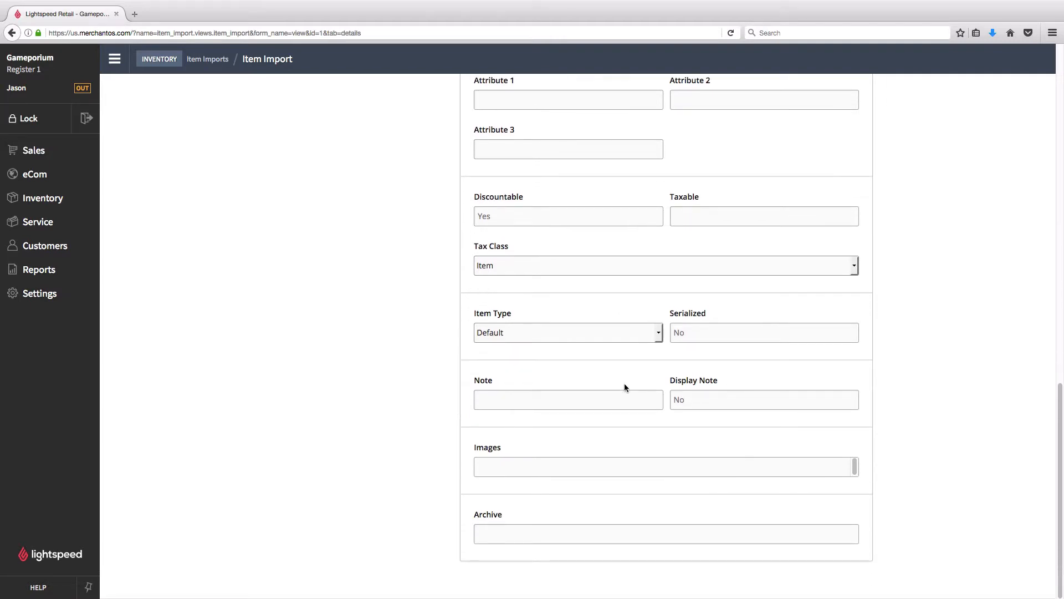
scroll("up", 3)
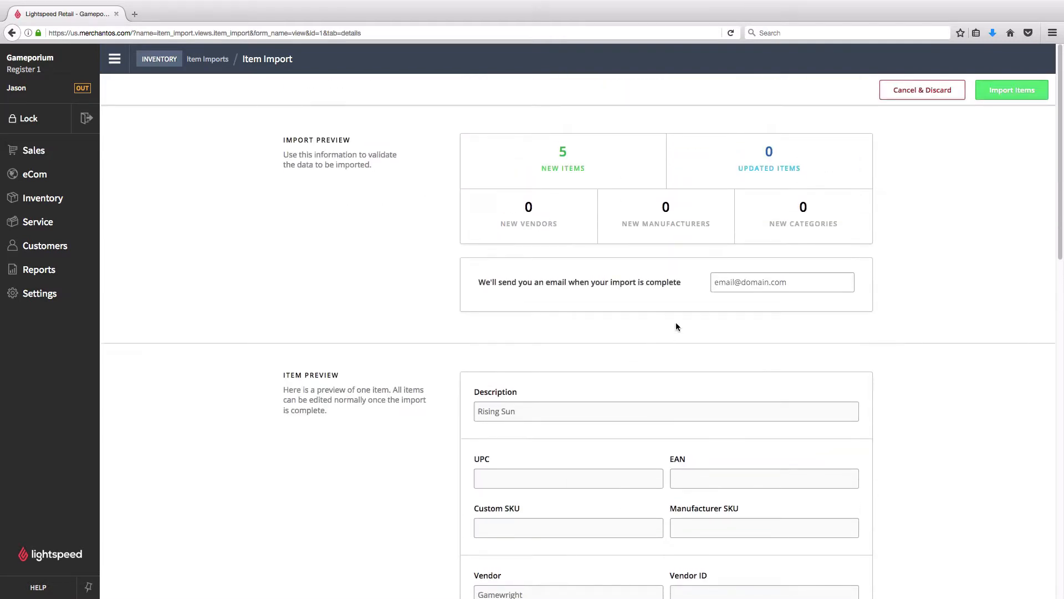
left_click(1010, 90)
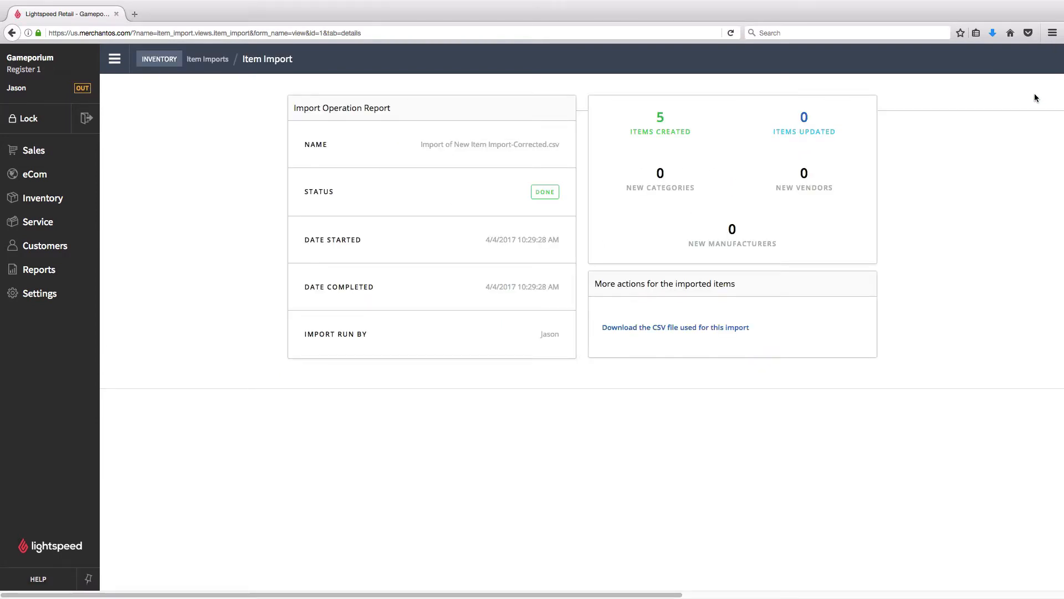
mouse_move(1003, 106)
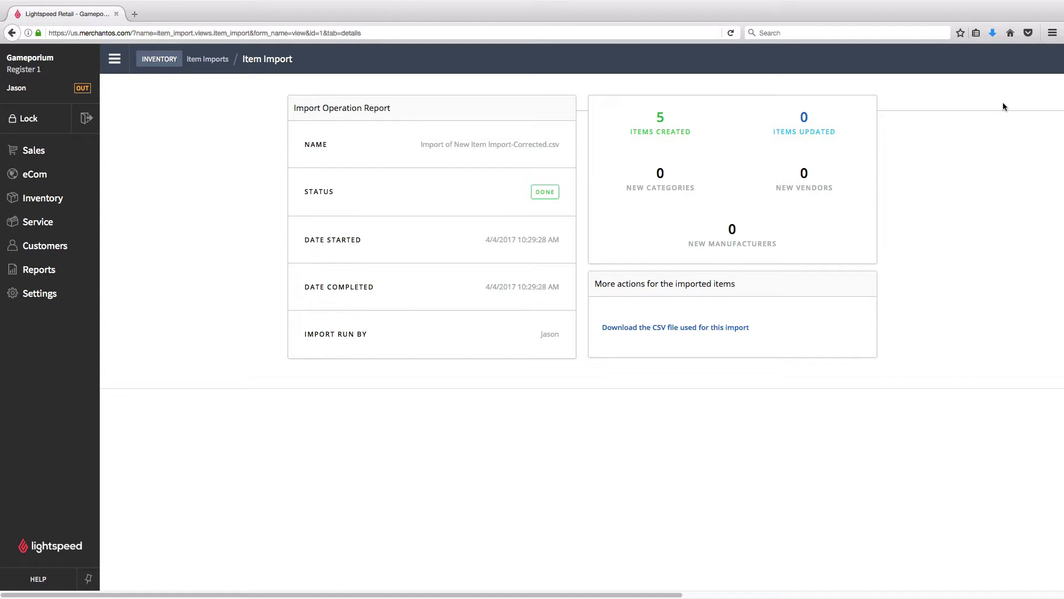
mouse_move(359, 197)
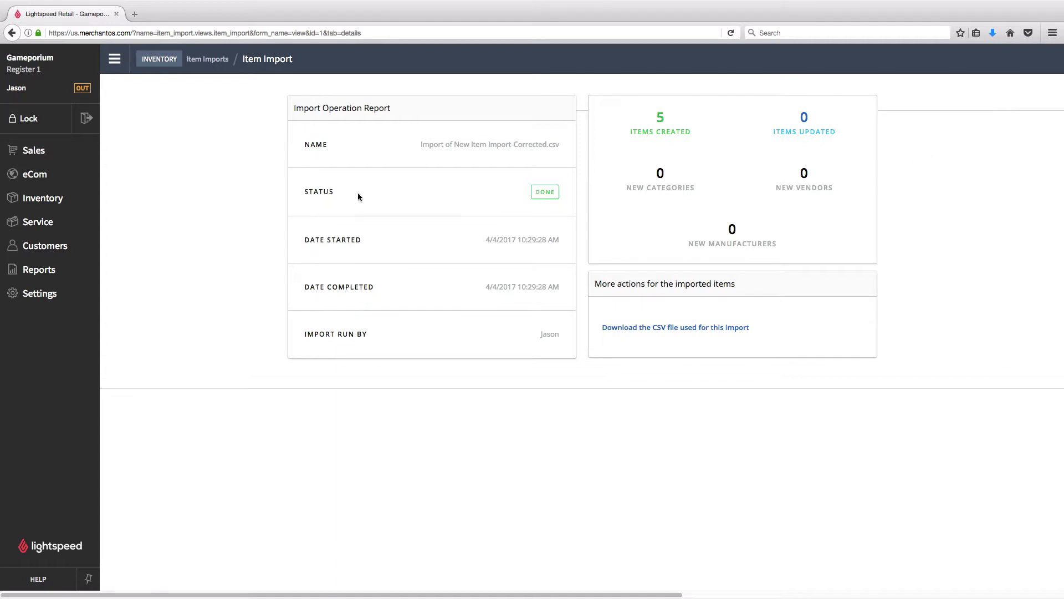
mouse_move(43, 197)
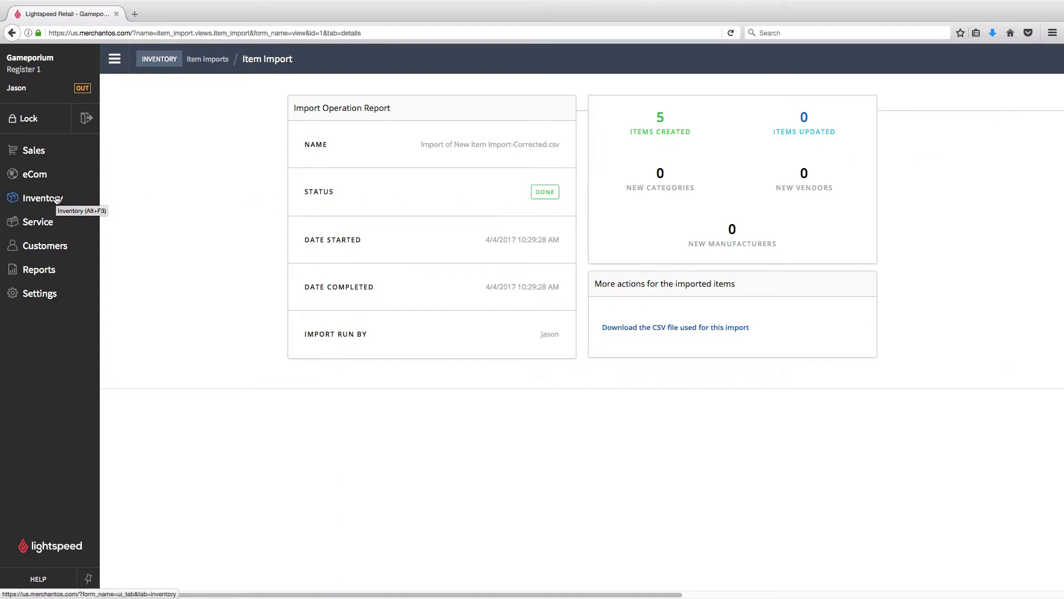
Return to the Inventory overview after the import reports 5 items created
left_click(43, 197)
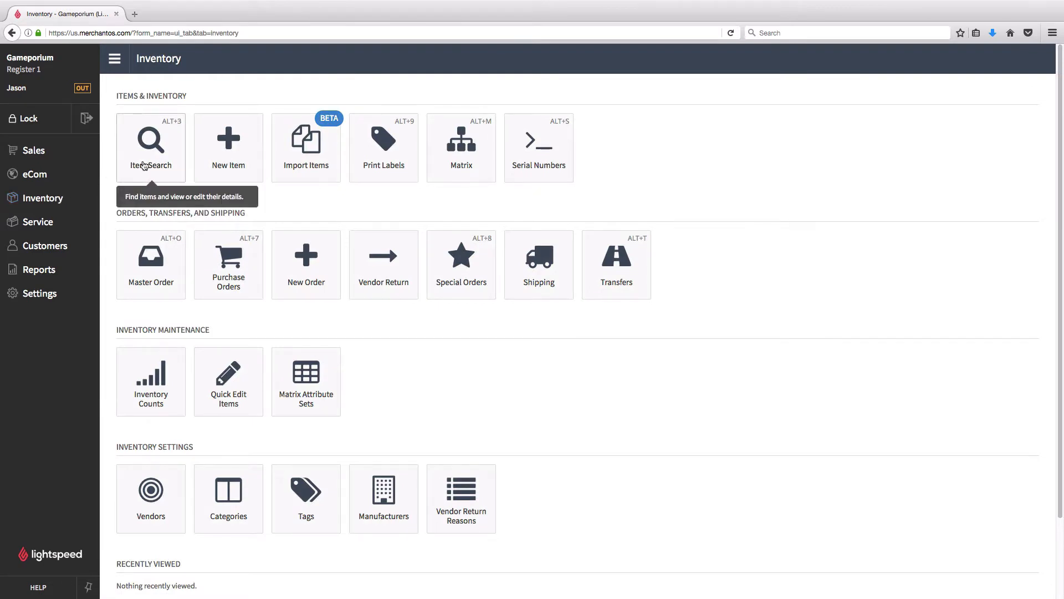
List all 15 inventory items to review which games lack a category
left_click(151, 148)
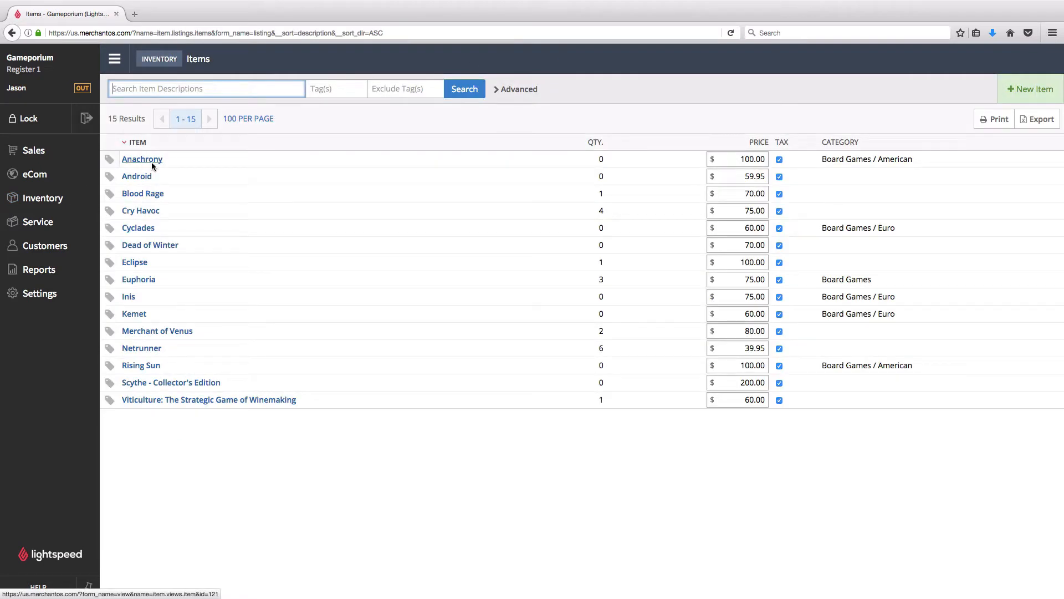
mouse_move(141, 159)
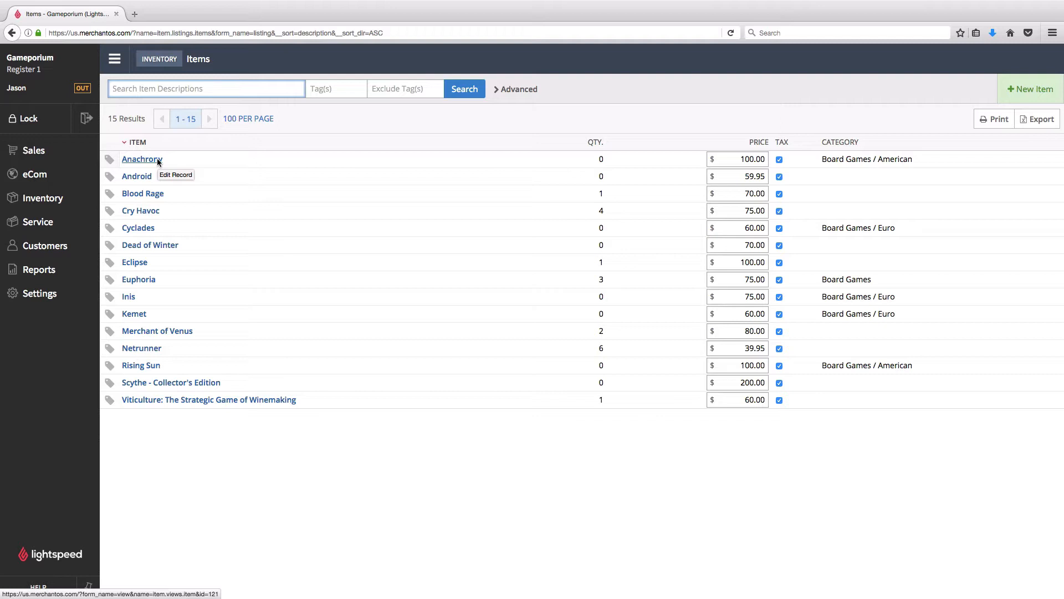
mouse_move(251, 385)
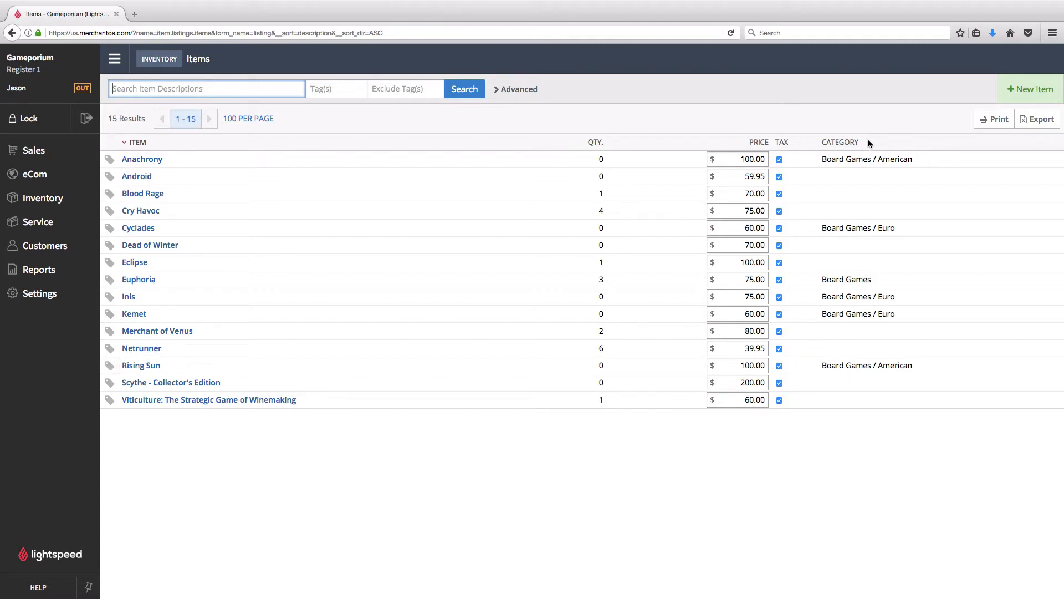
mouse_move(885, 399)
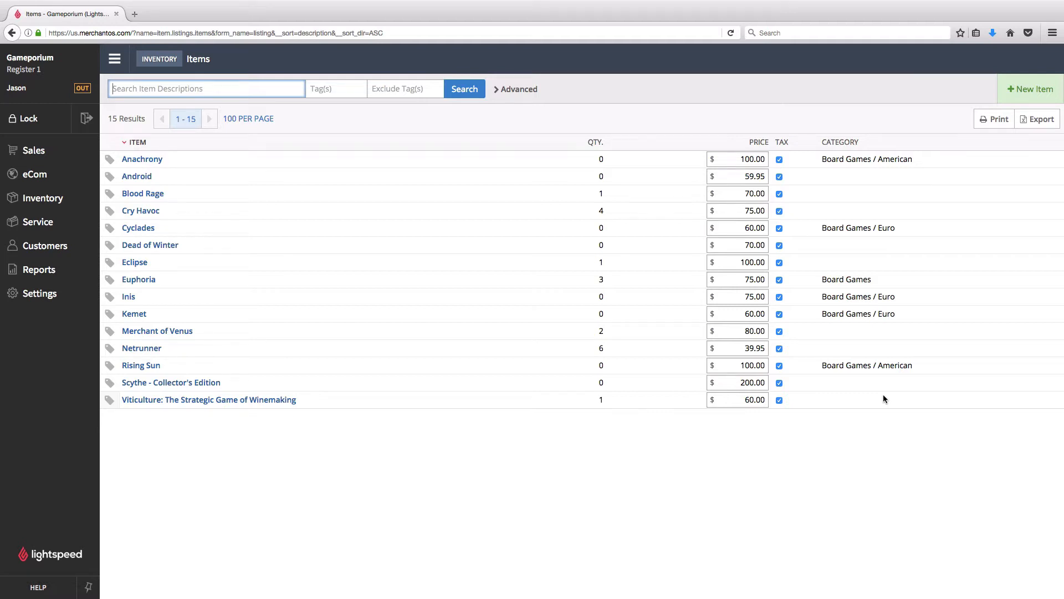
mouse_move(867, 399)
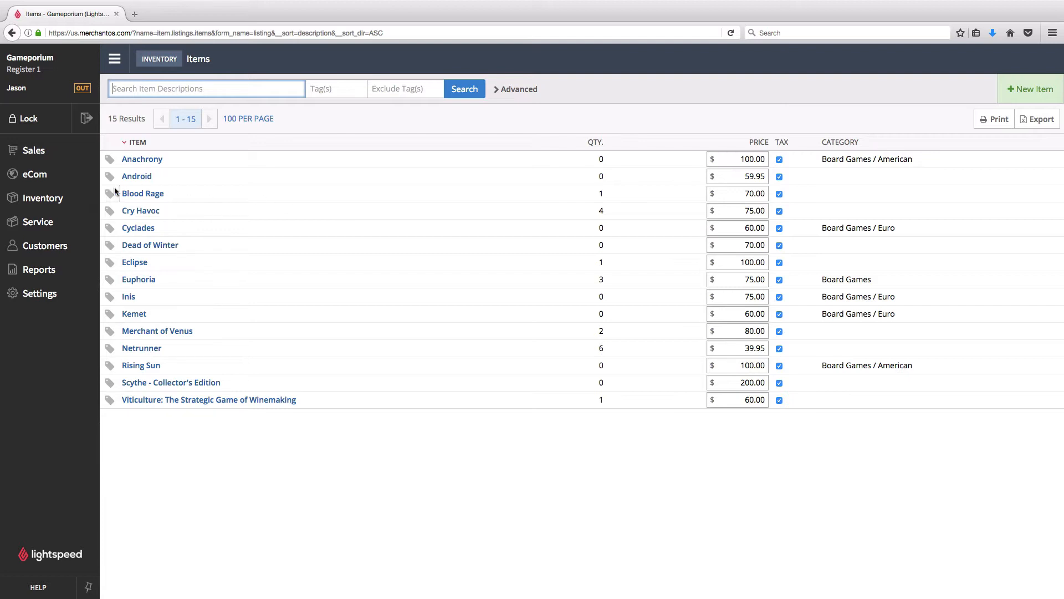
Open Inventory's Import Items page, dismiss the welcome notice, and start a new import
left_click(42, 197)
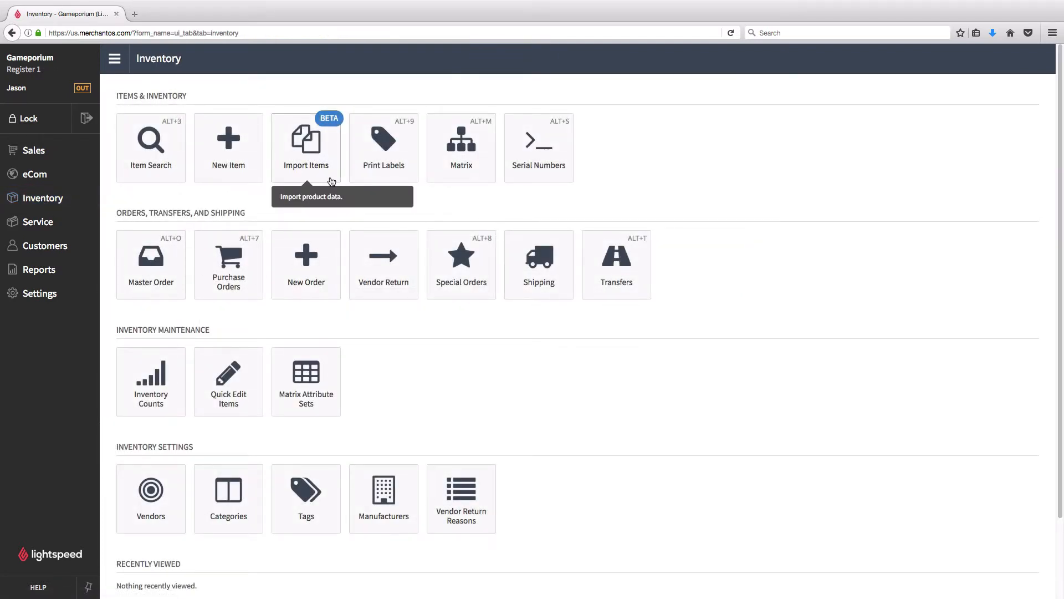
left_click(305, 147)
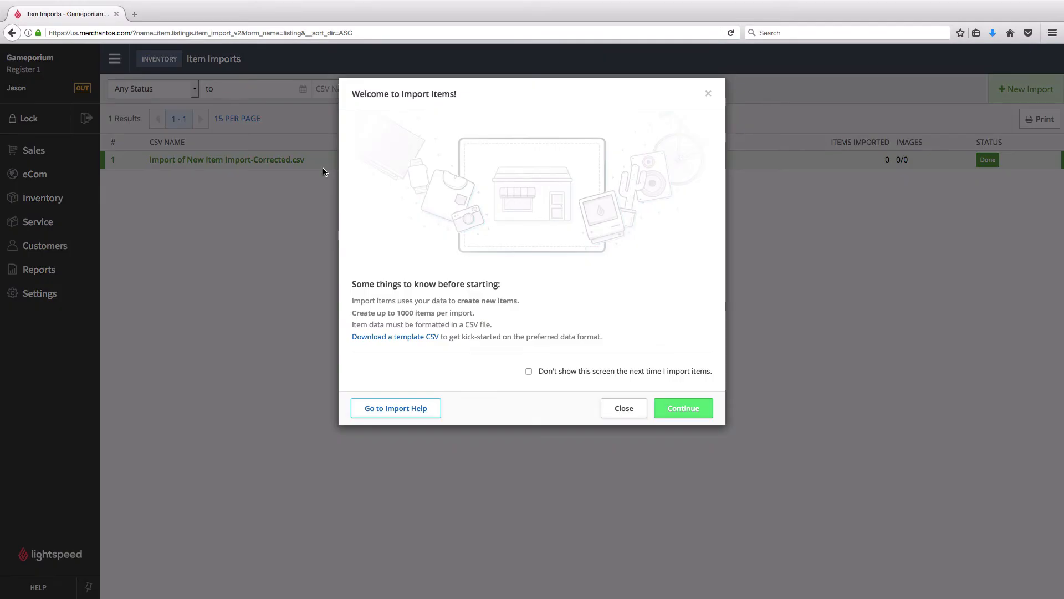
mouse_move(669, 394)
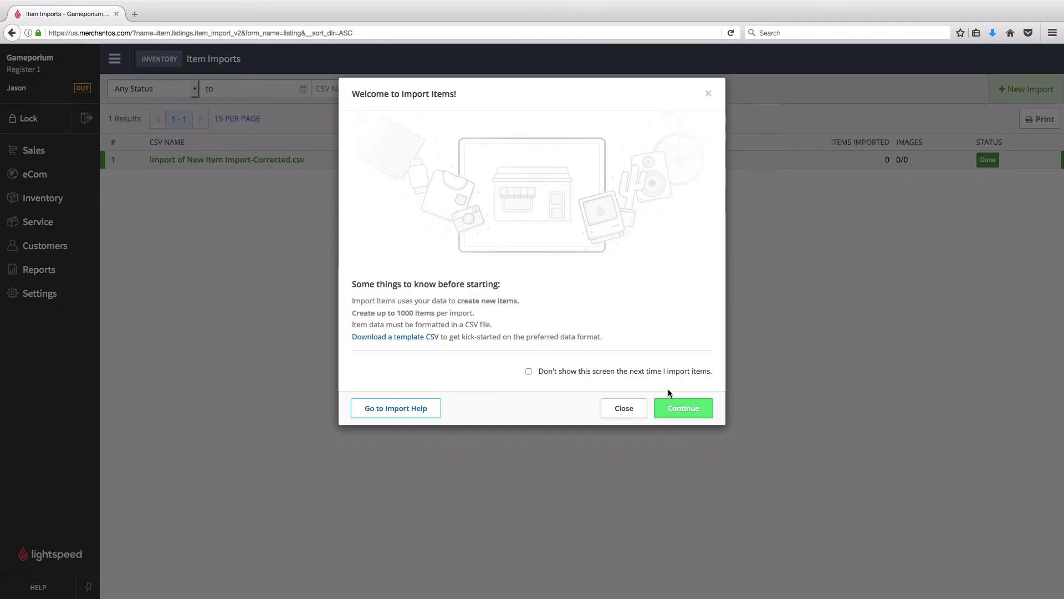
left_click(622, 408)
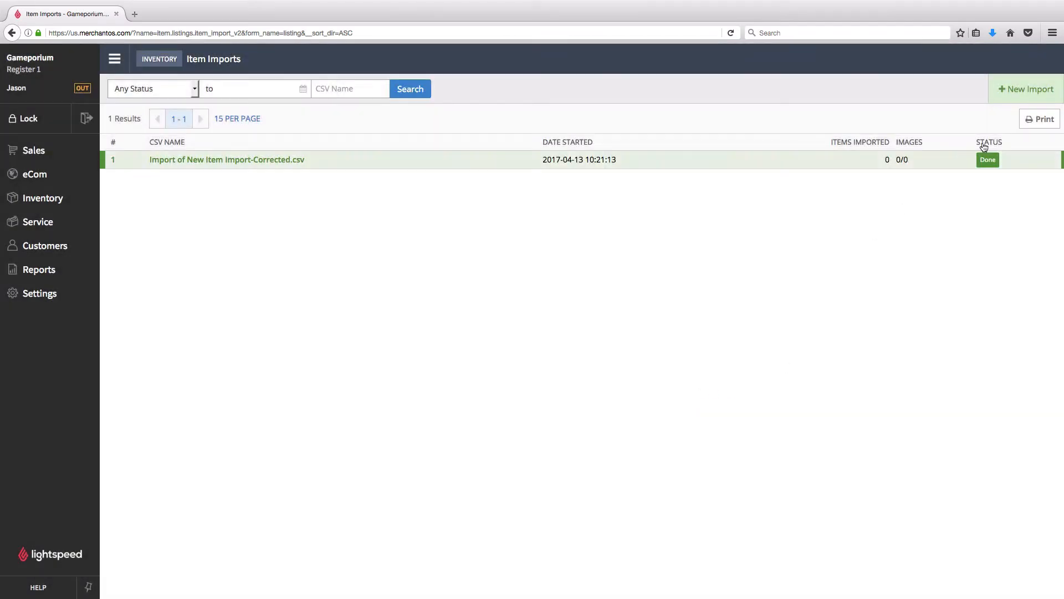
left_click(1026, 89)
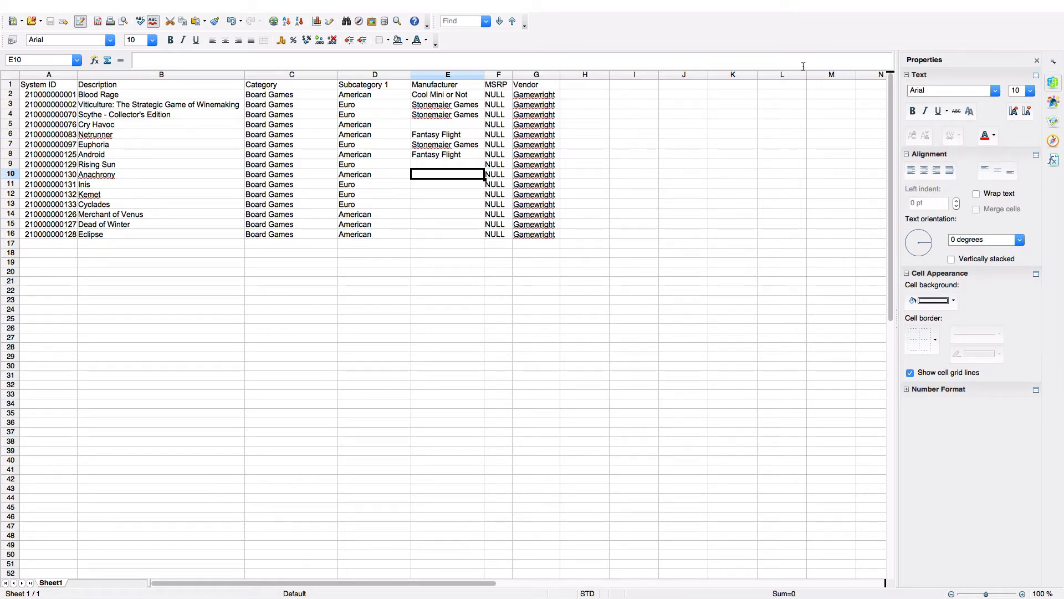
Review the Update Items sheet in LibreOffice Calc with System ID, Category and Vendor columns
left_click(498, 75)
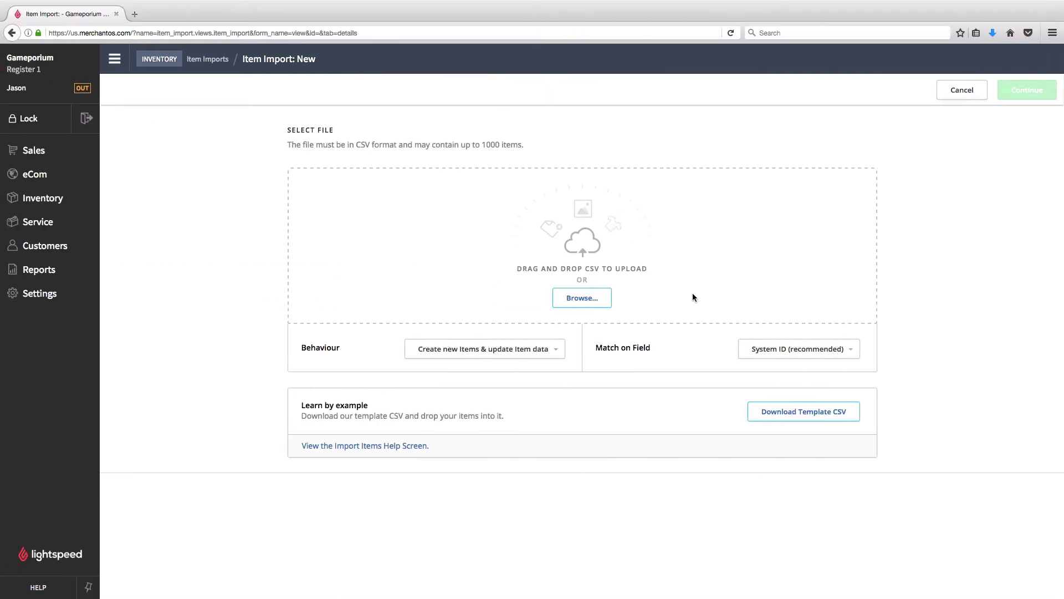
Upload Update Items.csv to the new item import
left_click(581, 297)
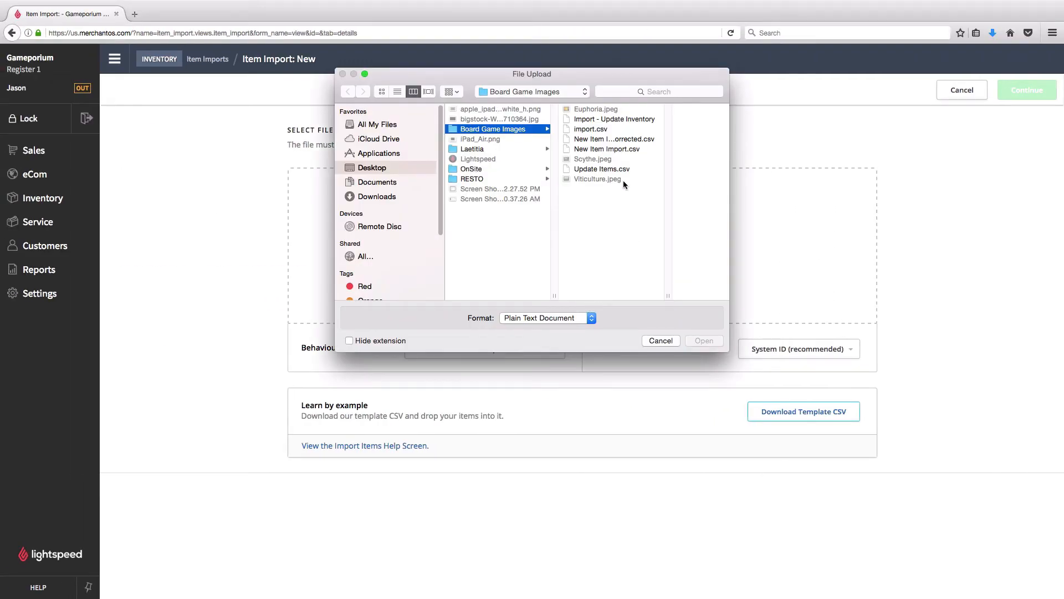
left_click(600, 168)
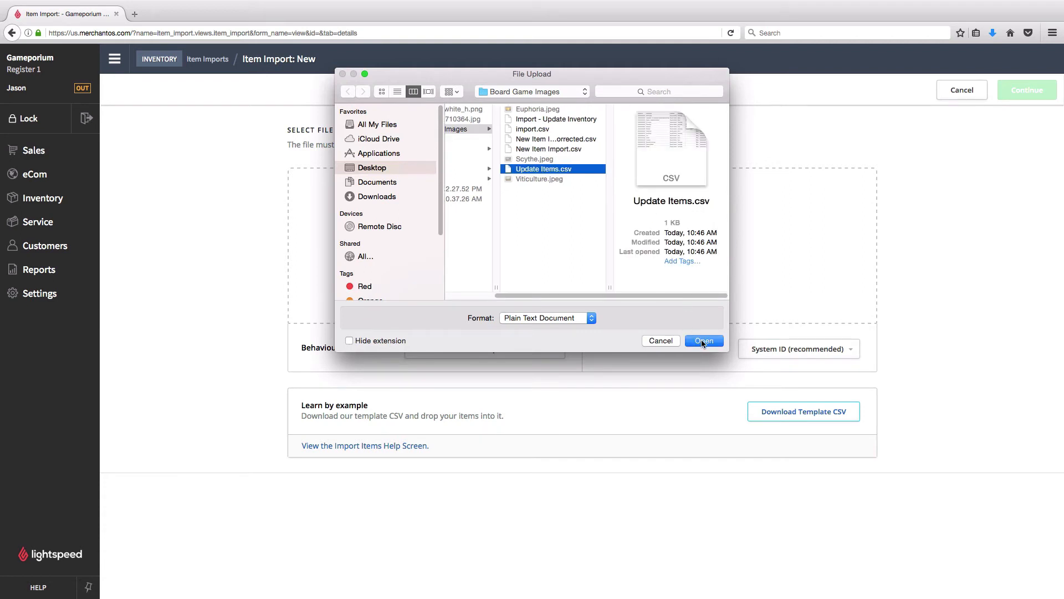
left_click(704, 340)
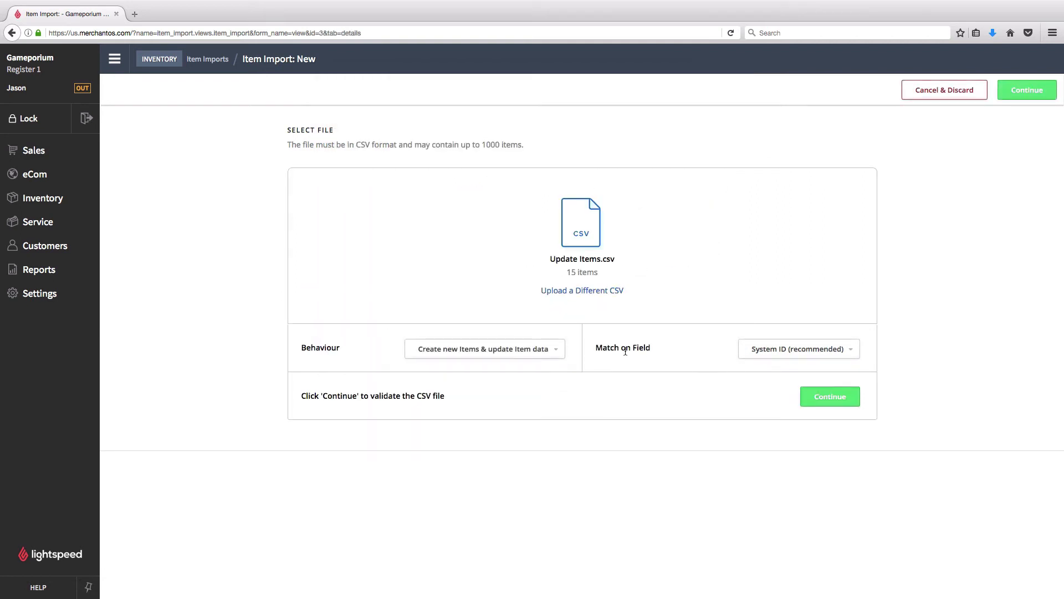
Set the import to only update existing items, validate, and import the 15 updates
left_click(484, 348)
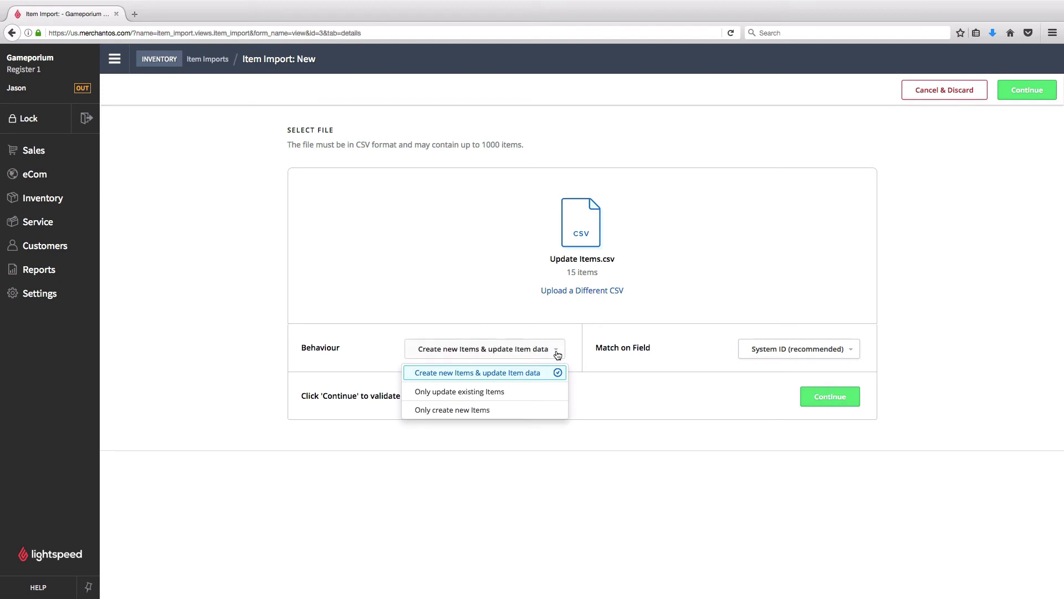
mouse_move(514, 393)
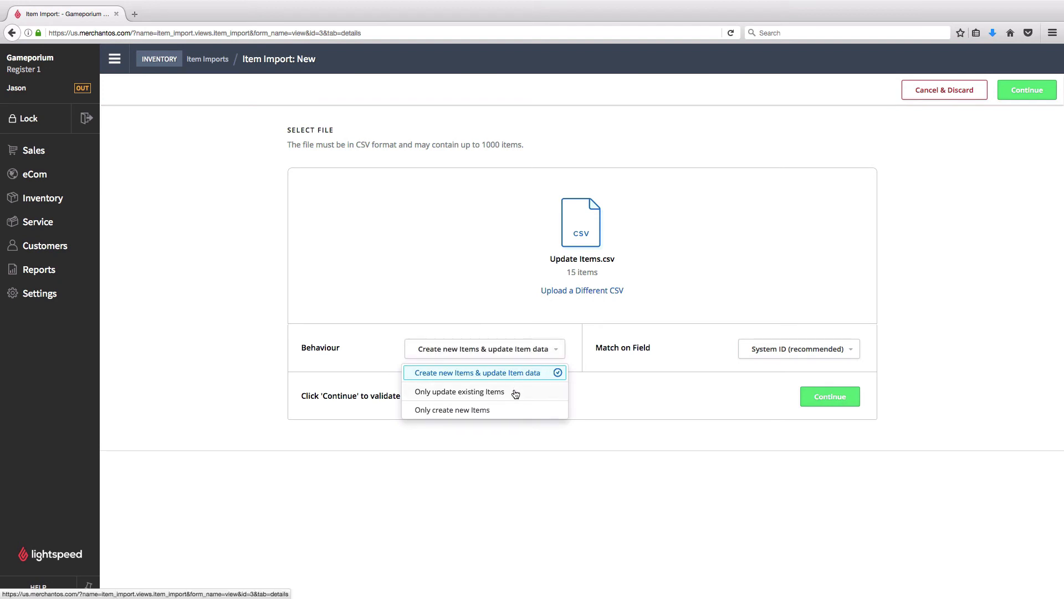
left_click(459, 390)
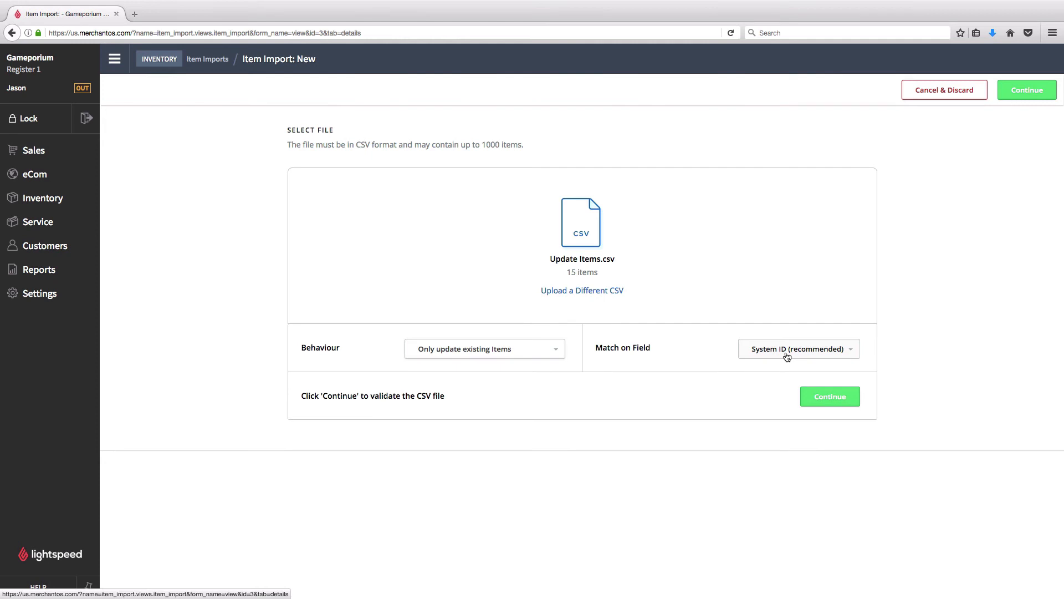
left_click(829, 396)
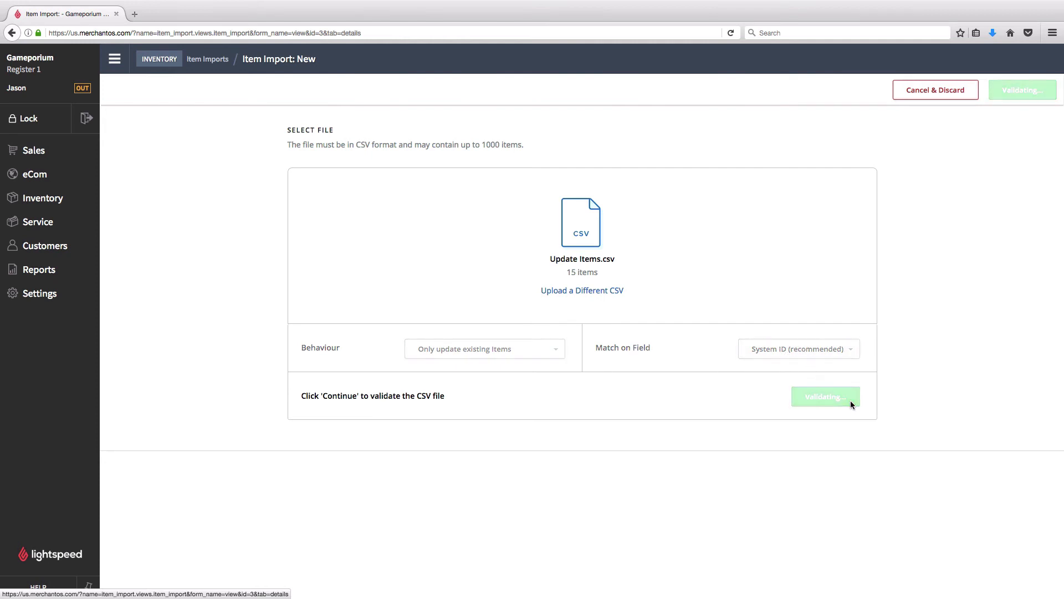
left_click(826, 396)
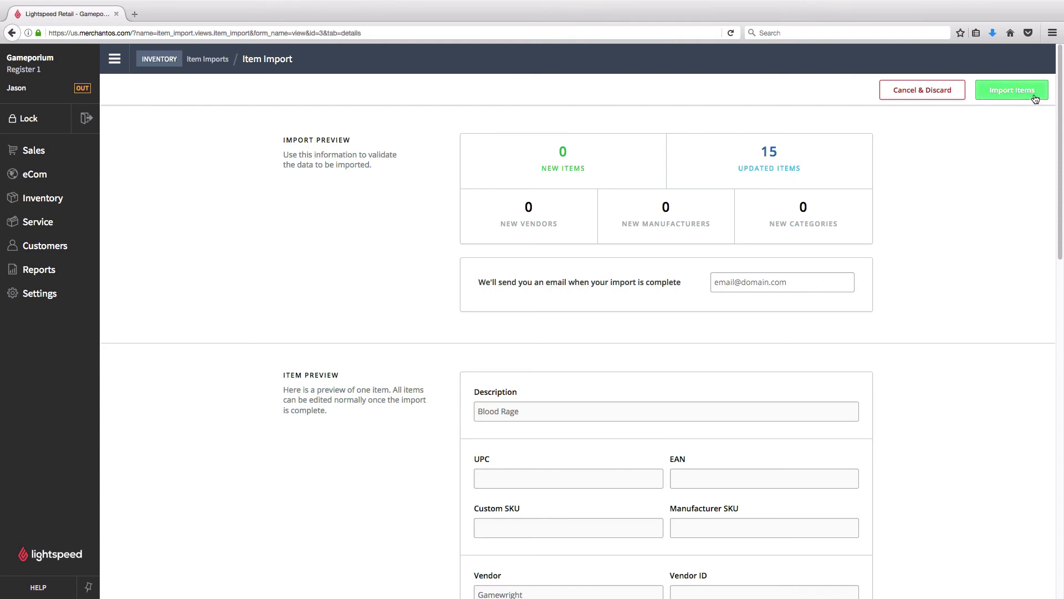
left_click(1011, 89)
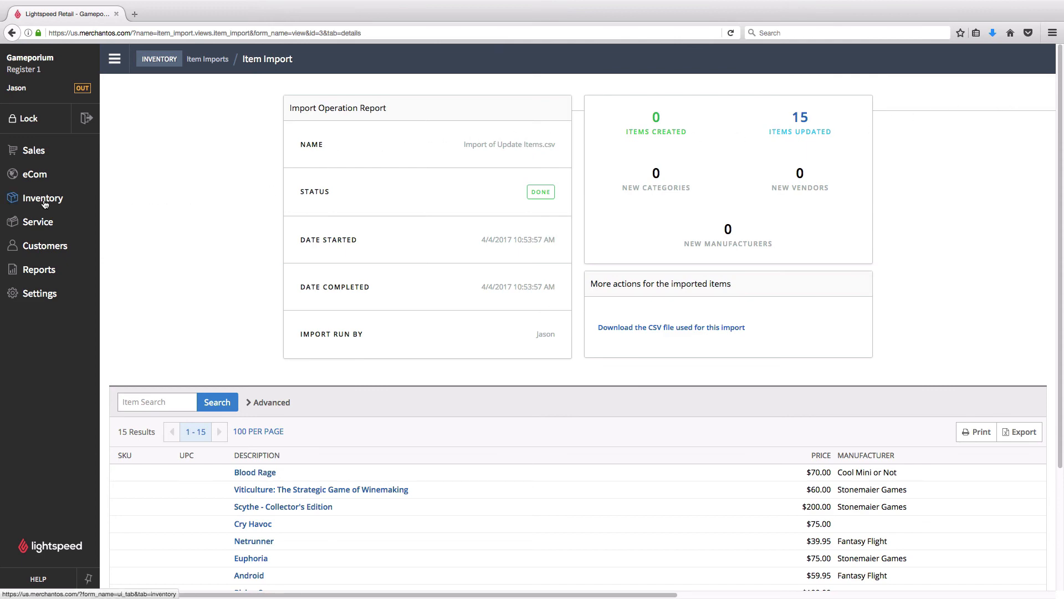
List all items to confirm each game now has a Board Games / American or Euro category
left_click(43, 197)
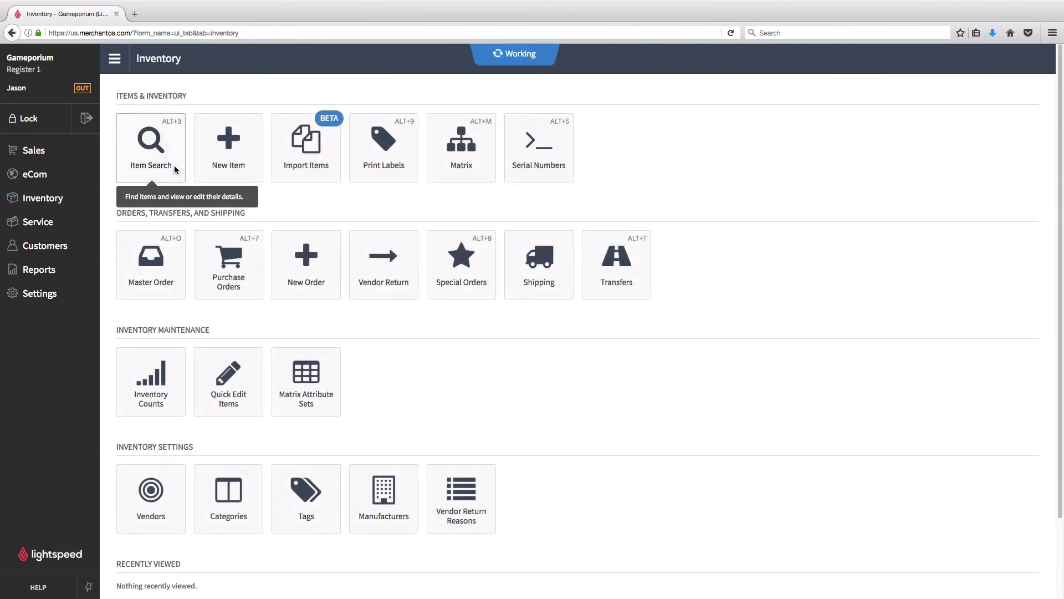
left_click(150, 143)
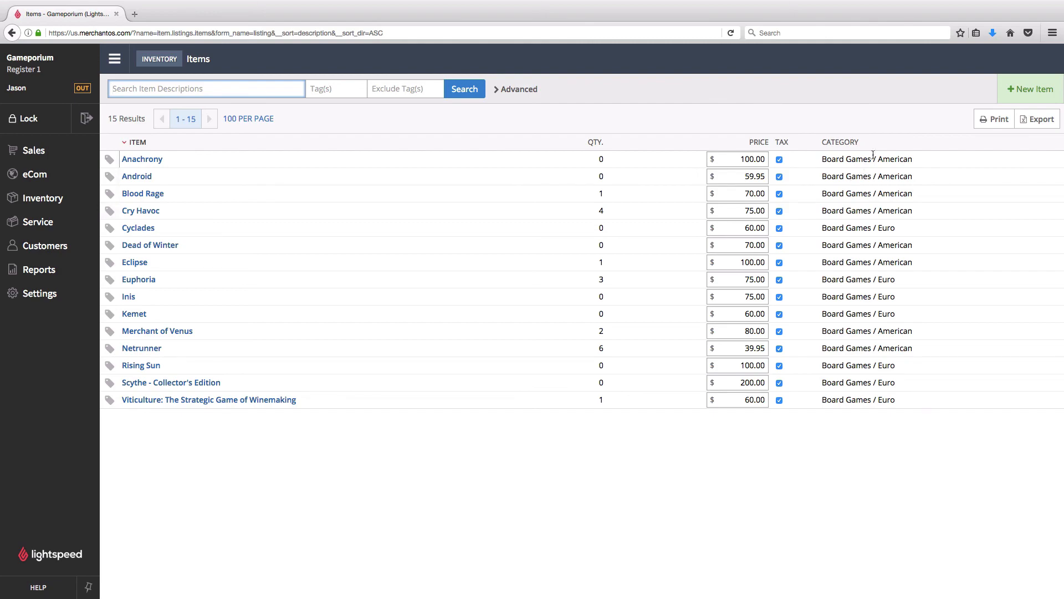
mouse_move(925, 402)
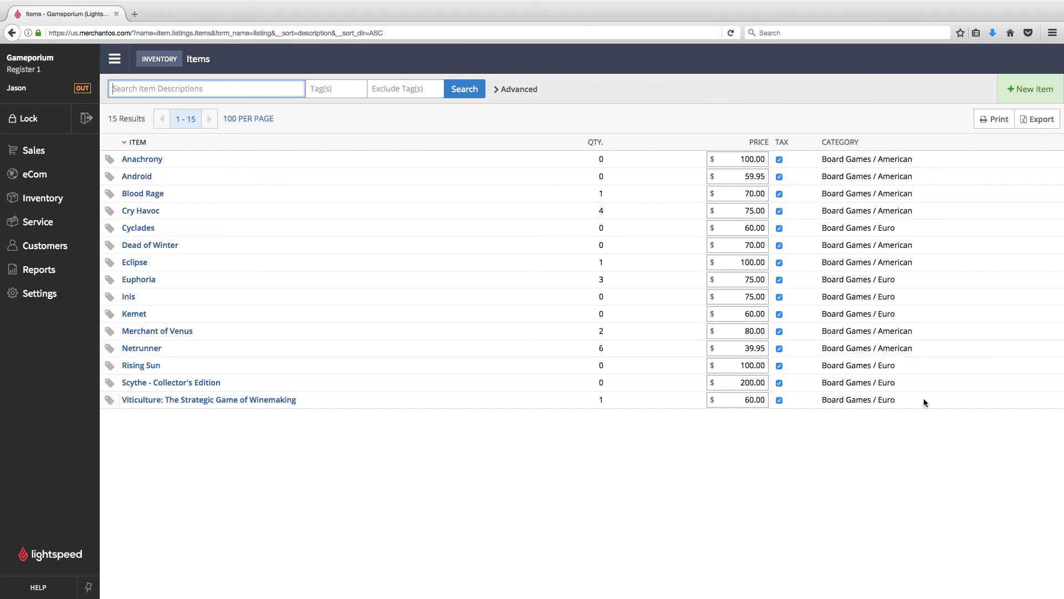